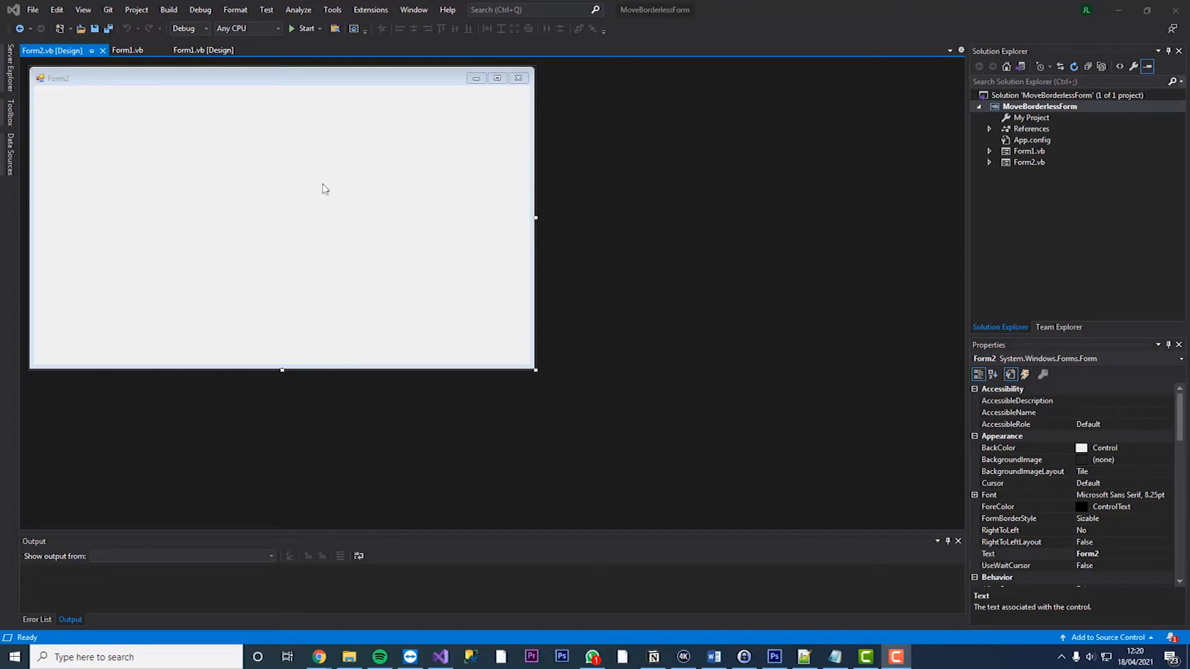
- Run the Form1 demo, drag its borderless window by the blue strip, then stop debugging
click(205, 49)
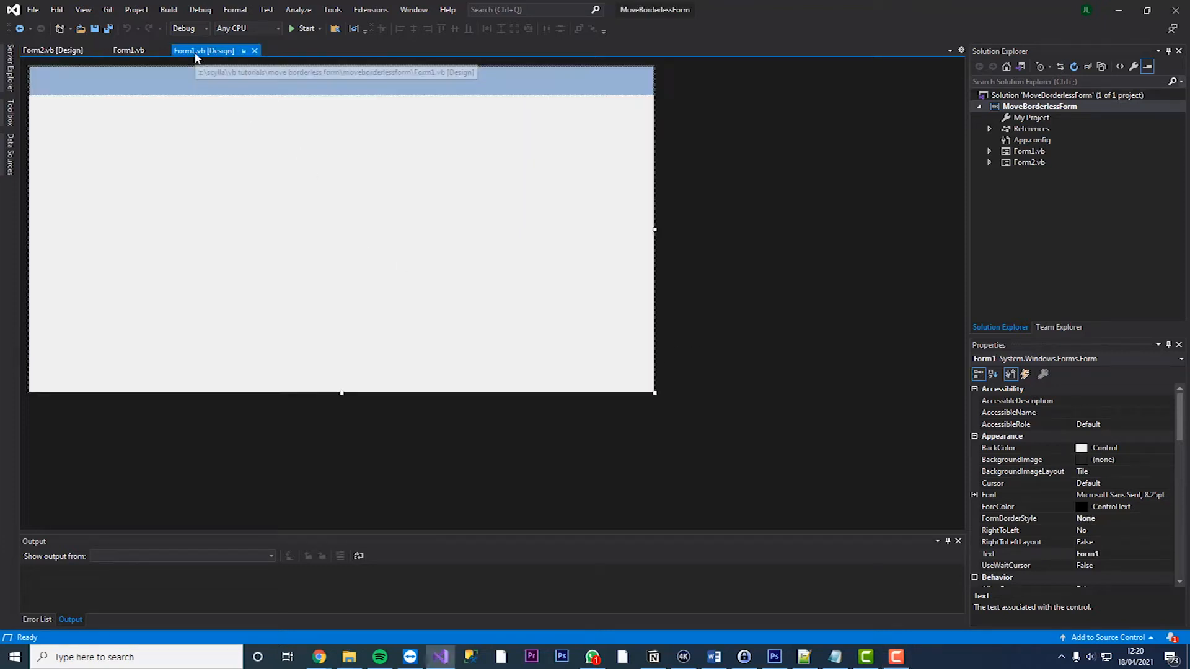
click(306, 28)
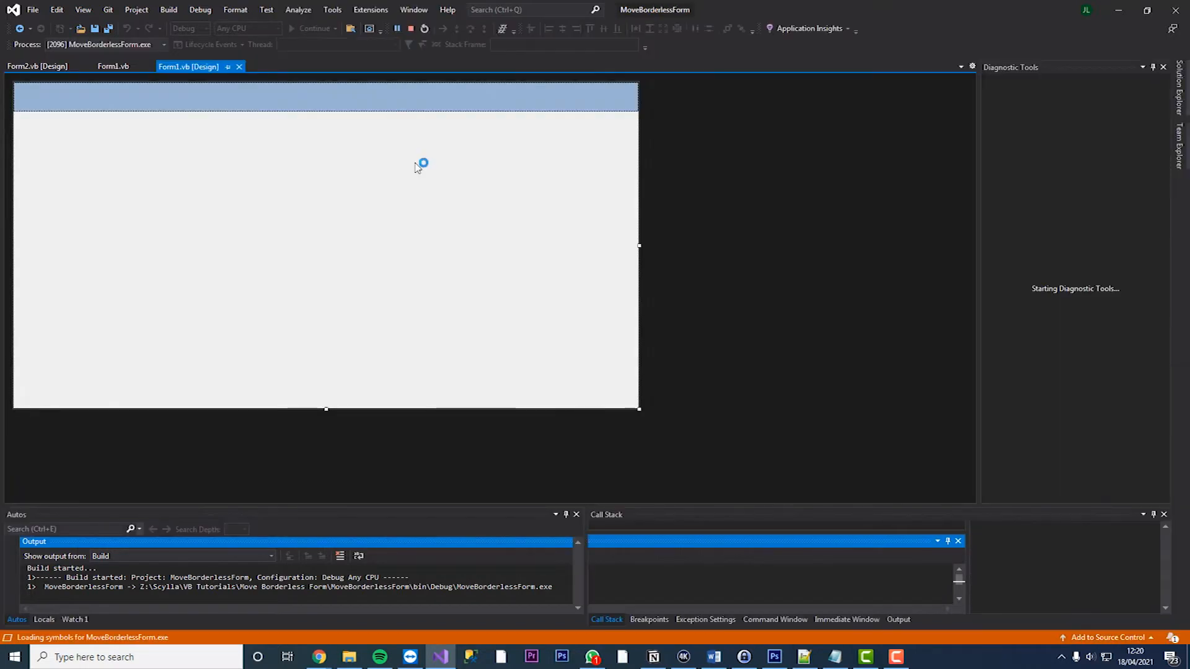
click(291, 28)
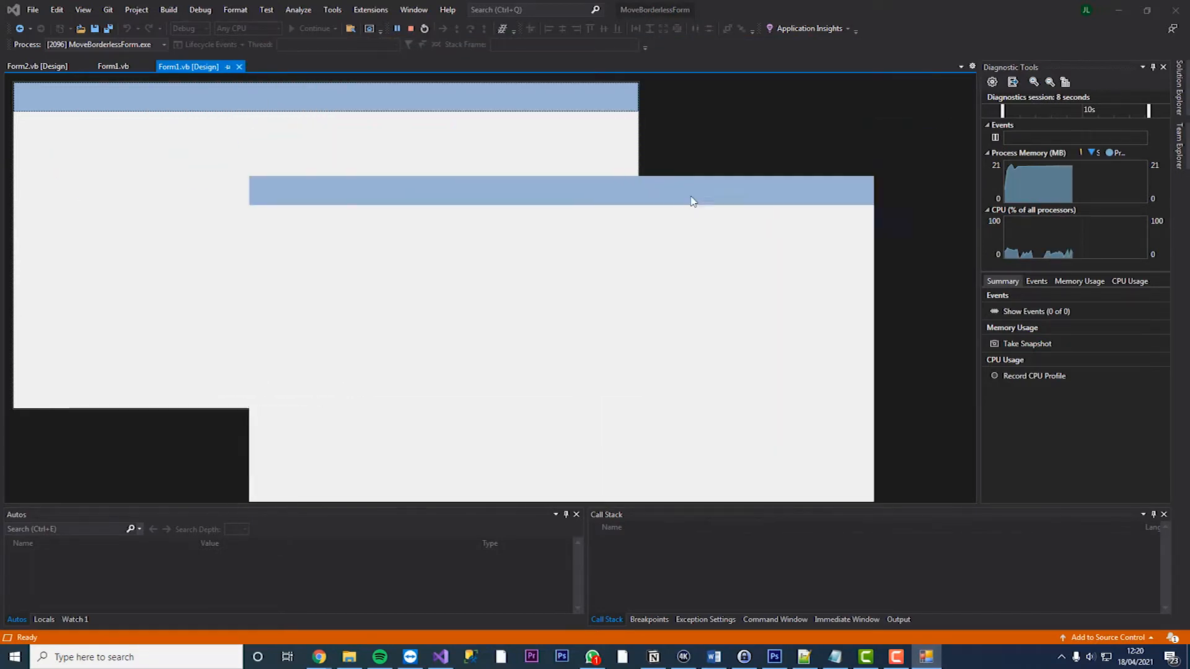
click(410, 28)
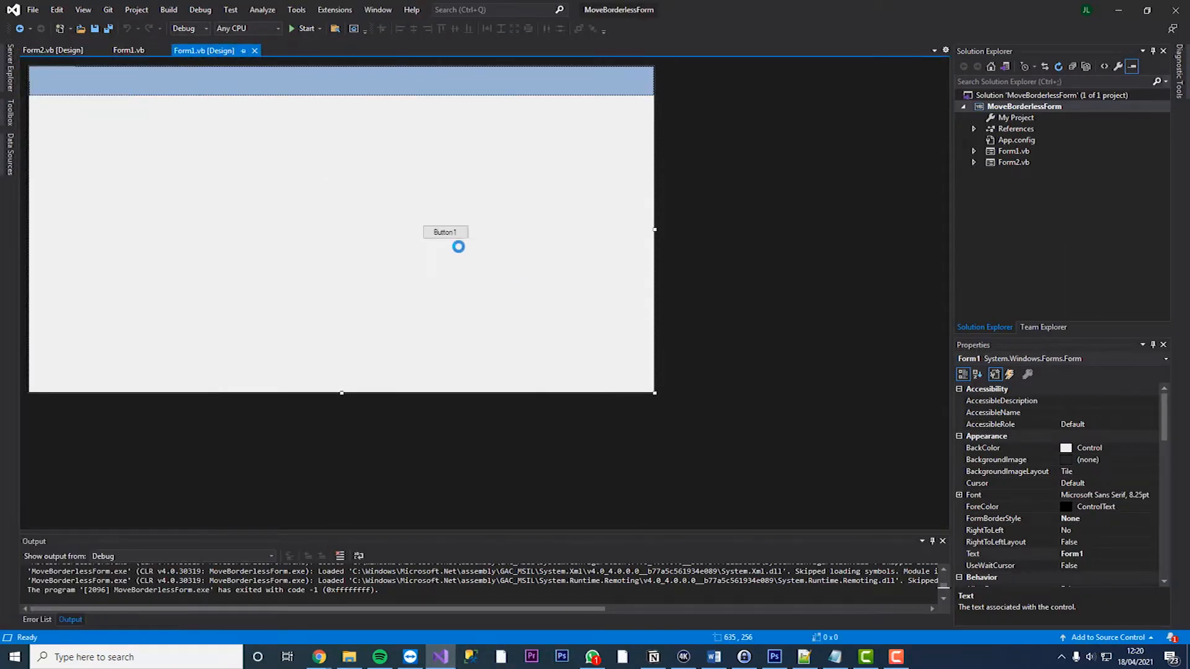
- Add Form2.Show() to Button1_Click, then switch to Form2's designer
click(445, 232)
text(Form2.Show())
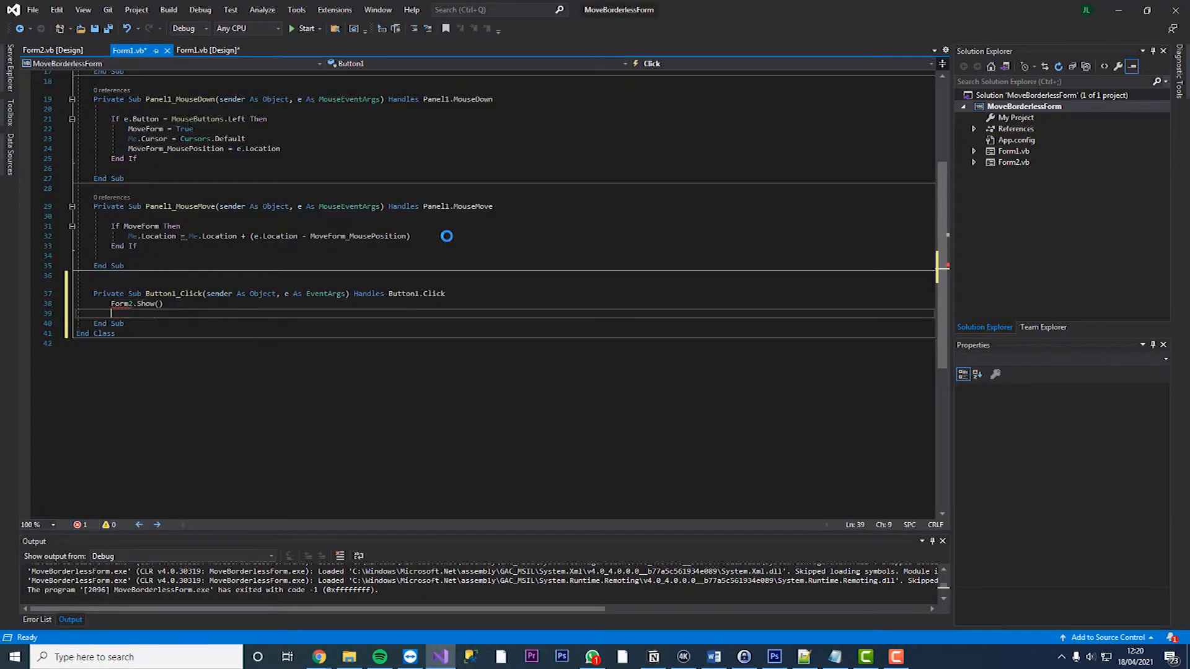
click(207, 49)
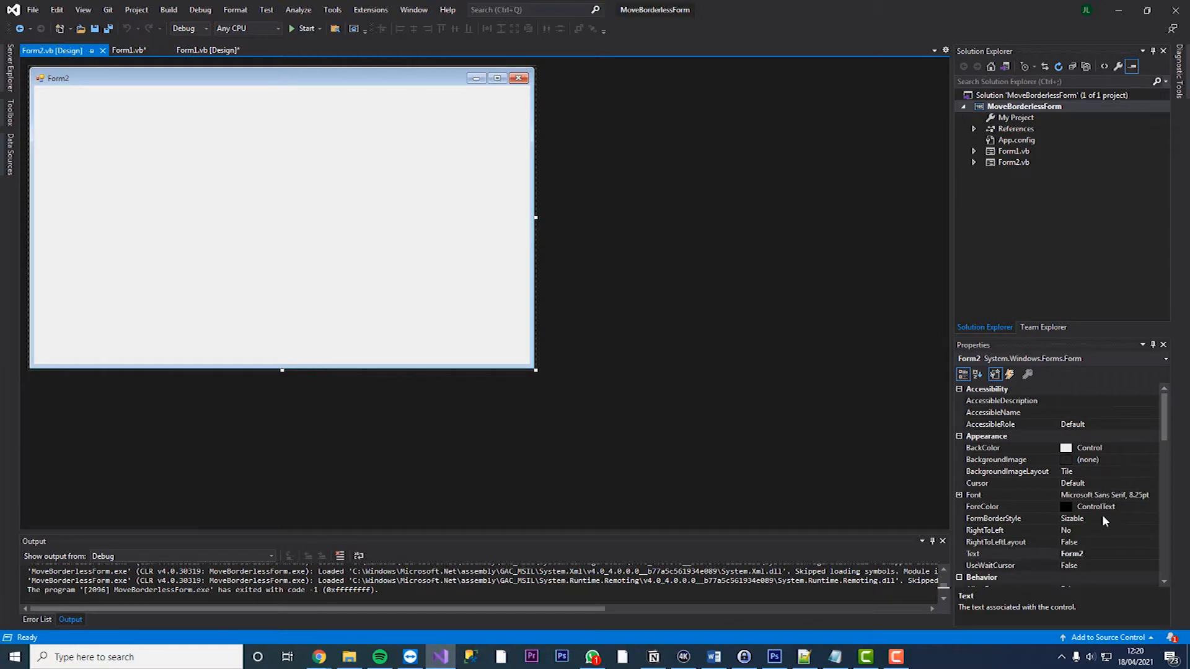
- Set Form2's FormBorderStyle to None and add a thin Panel docked to Top
click(993, 518)
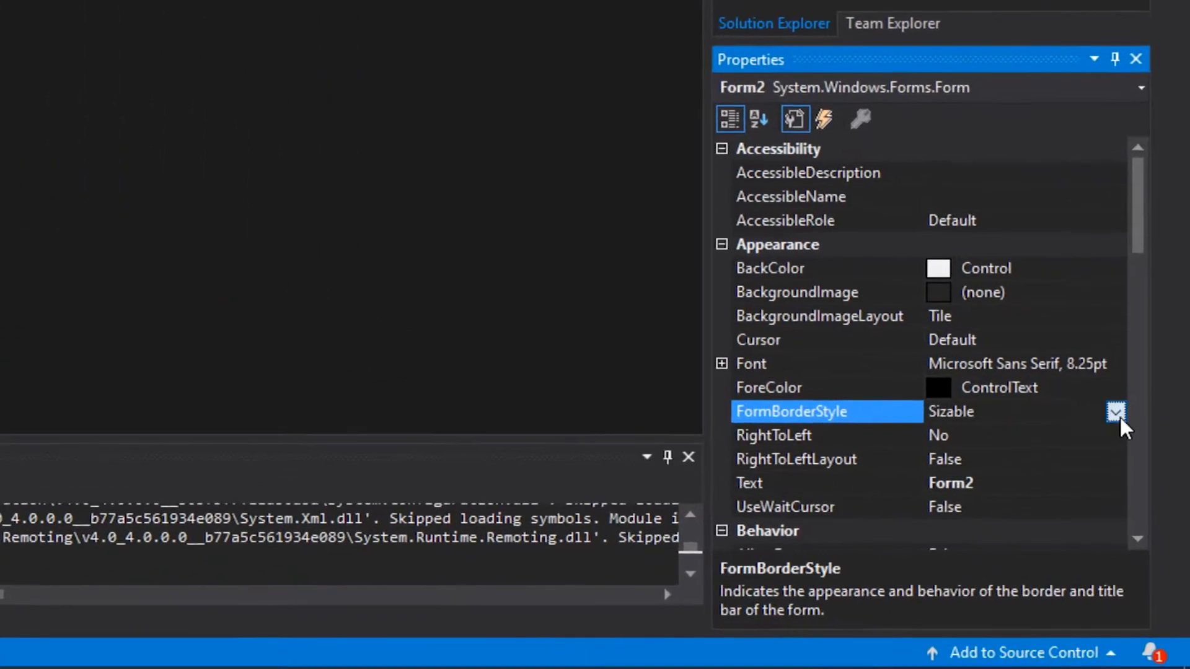
click(1116, 412)
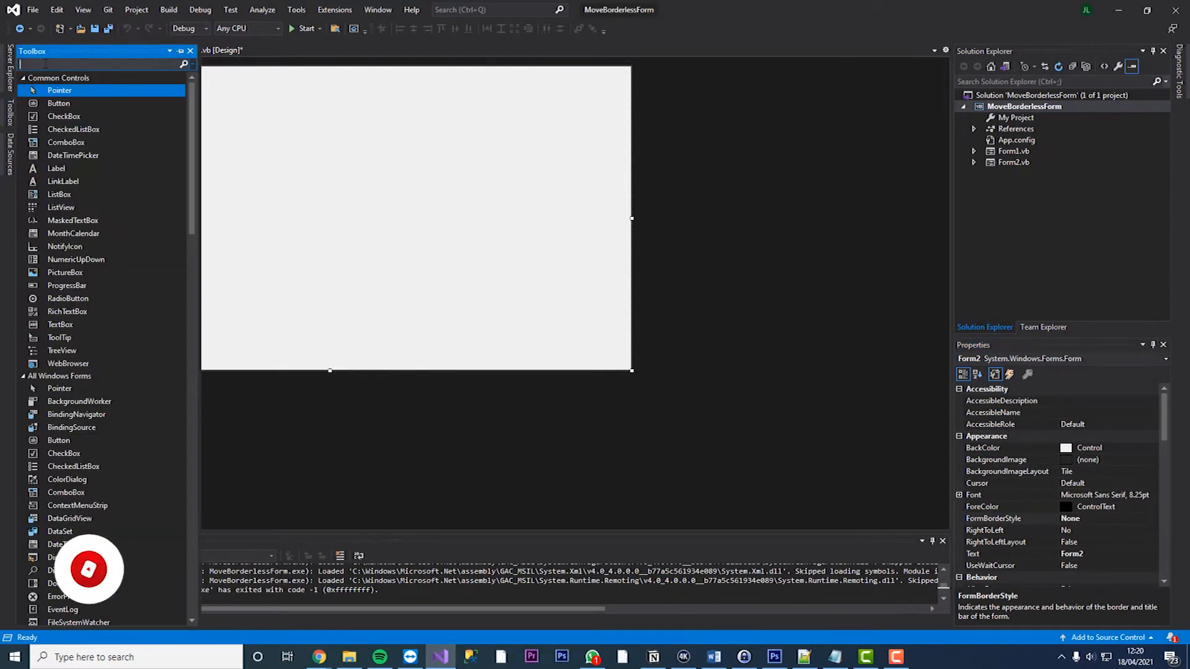
text(panel)
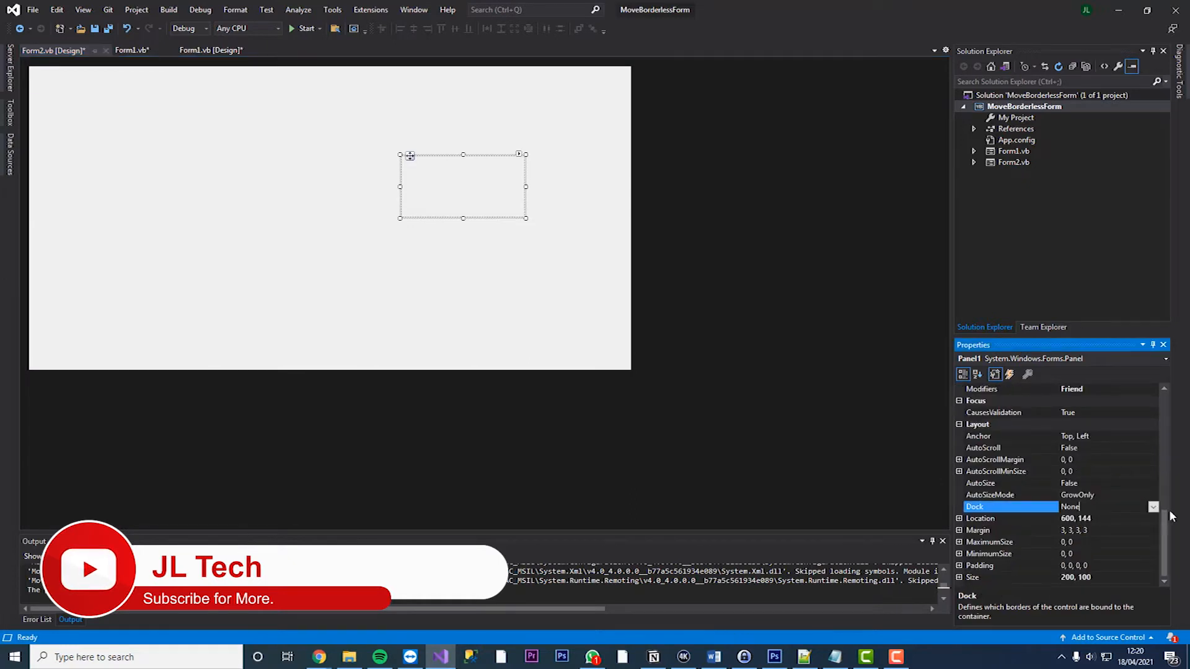
click(1153, 506)
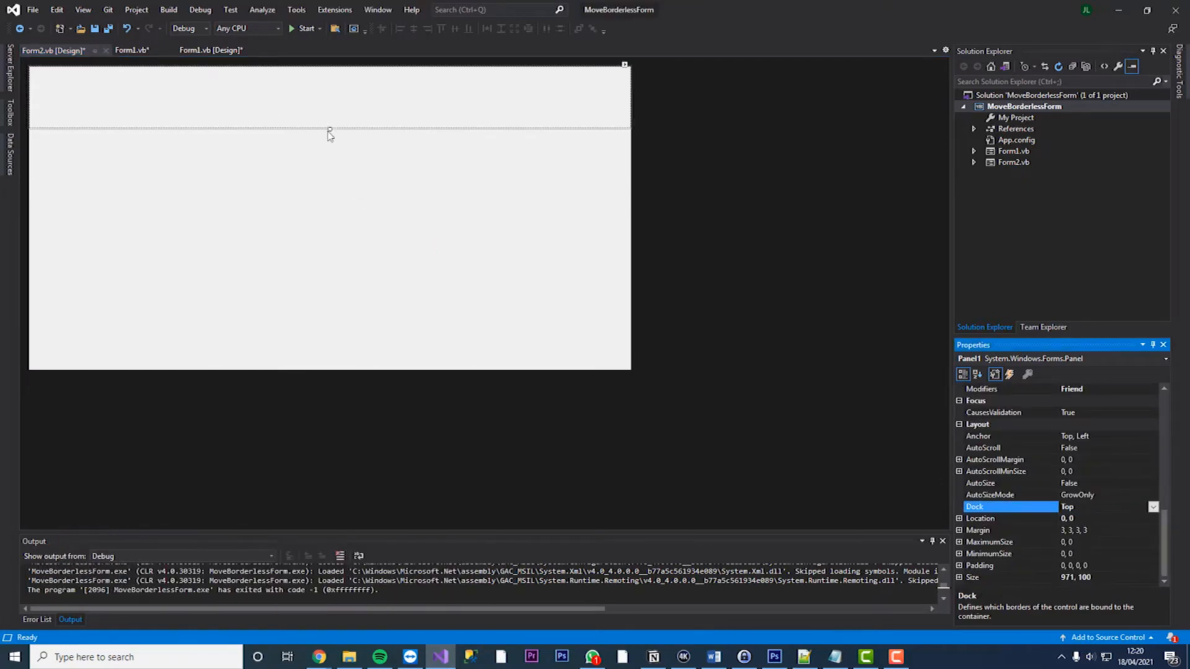
drag(329, 131, 330, 97)
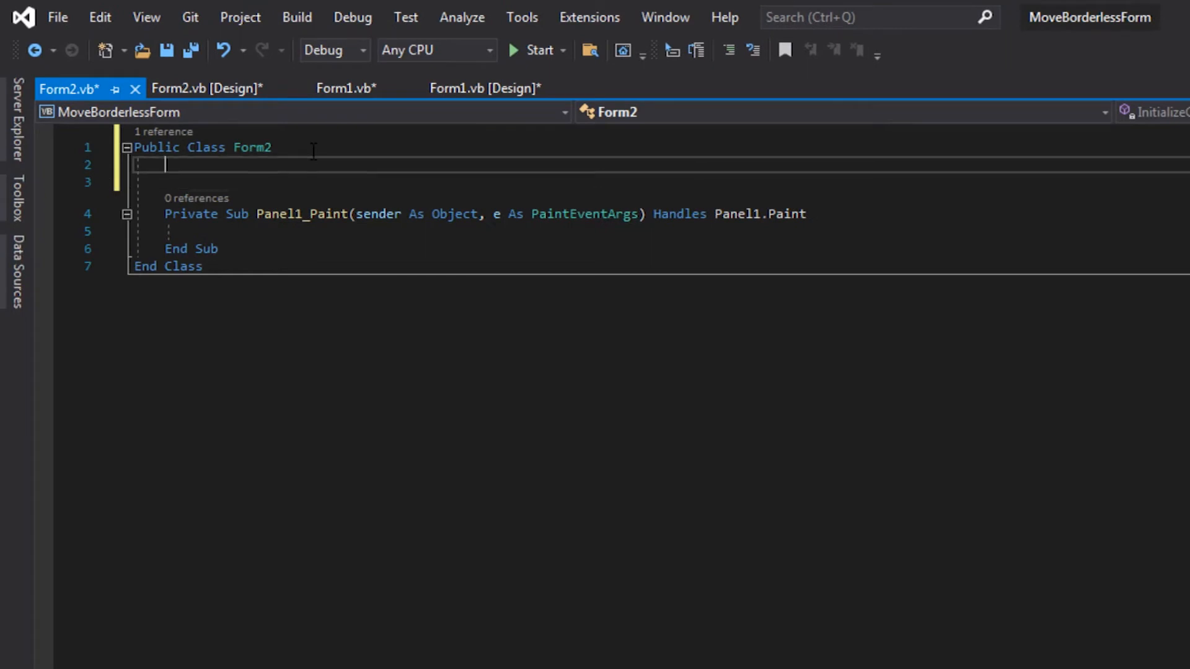
- Declare Private Property MoveForm As Boolean and MoveForm_MousePosition As Point
text(Private Property)
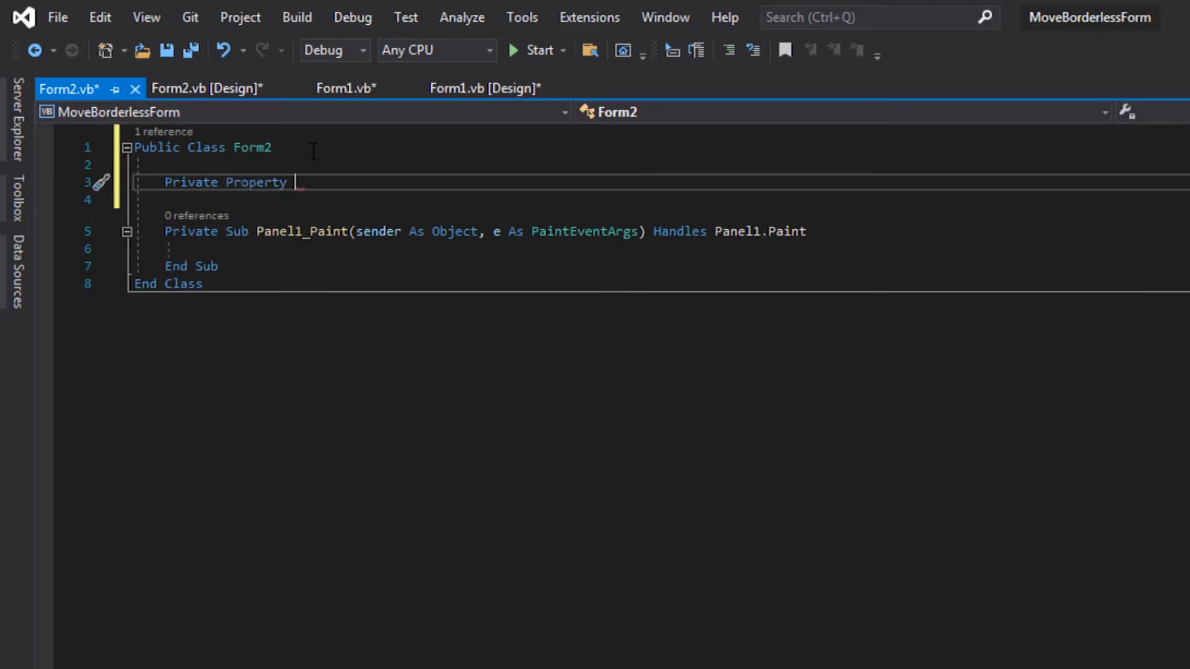
text(MoveForm)
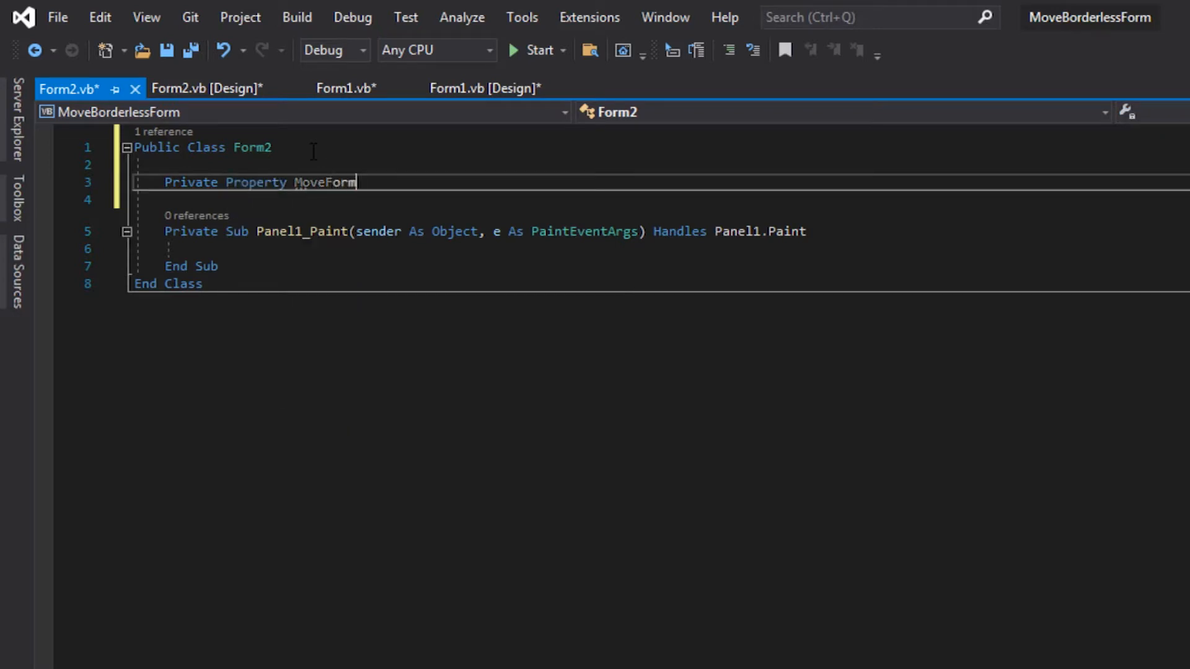
text(As Boolean)
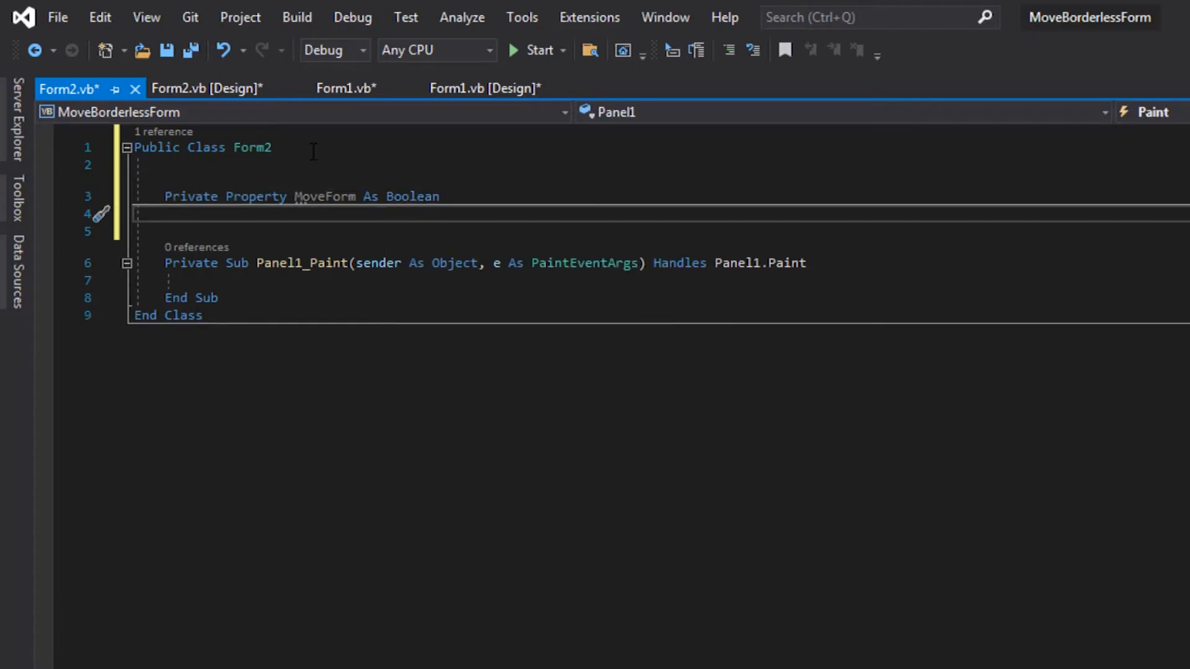
text(Private Pr)
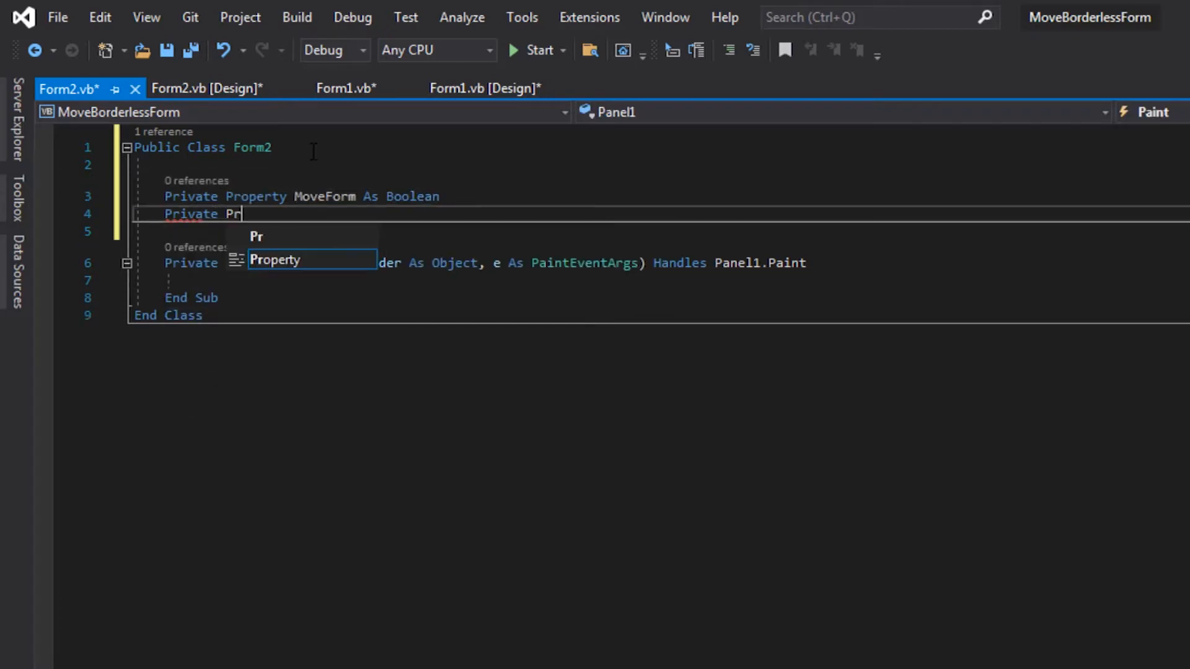
text(operty Mo)
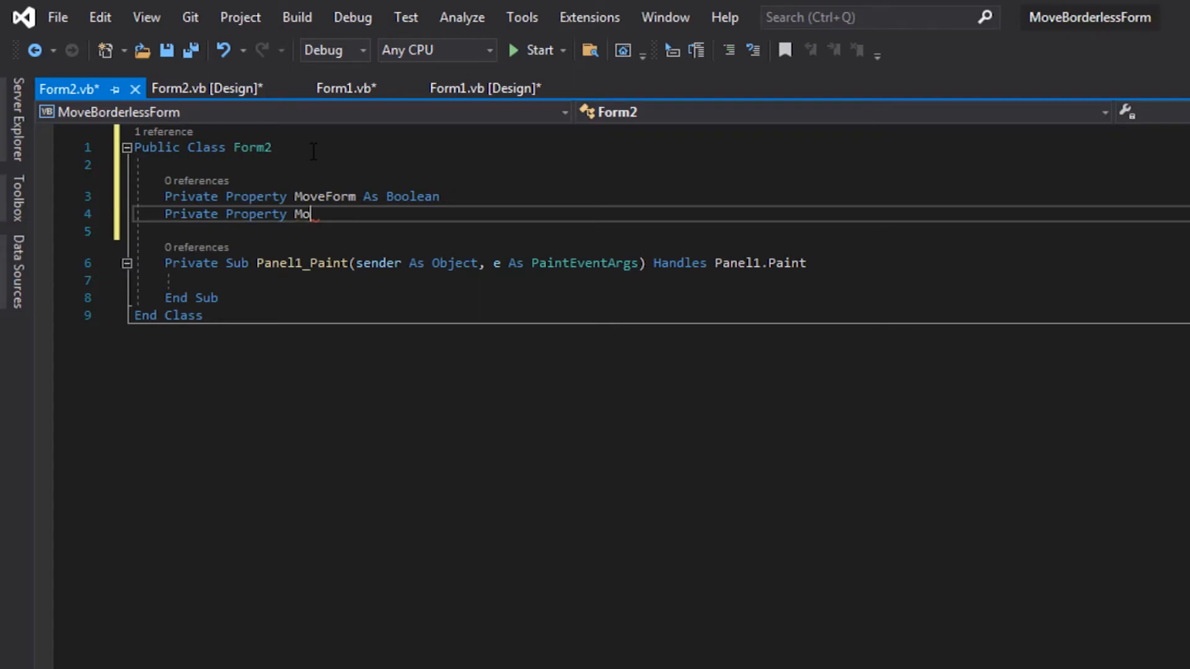
text(veForm)
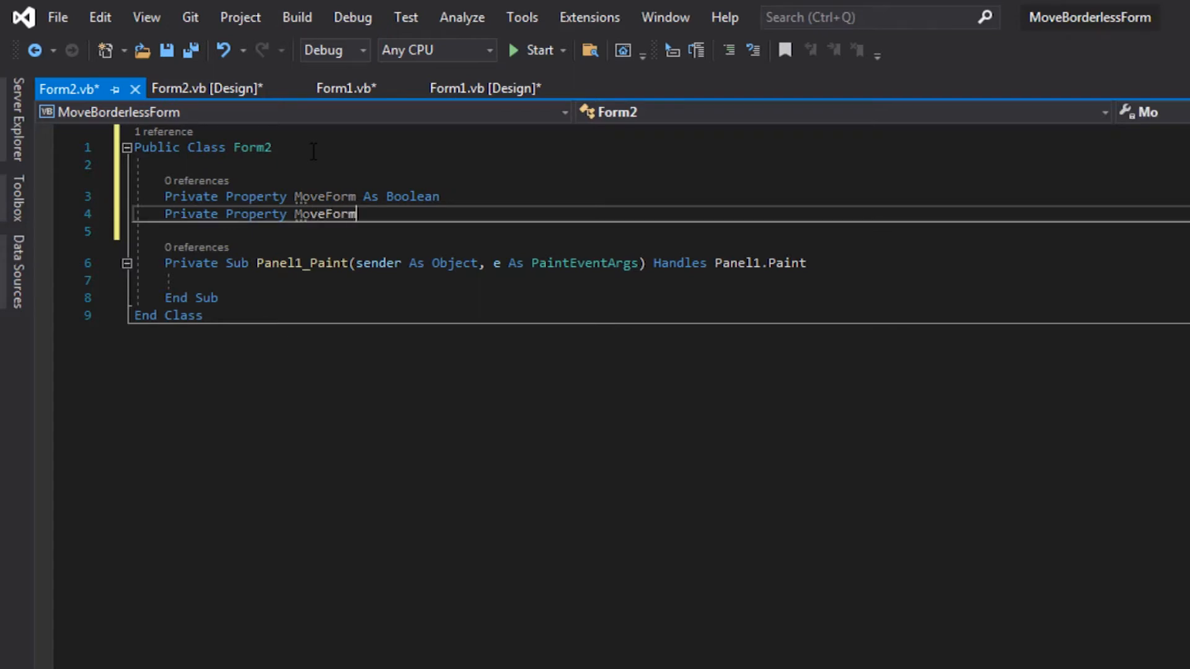
text(_Mous)
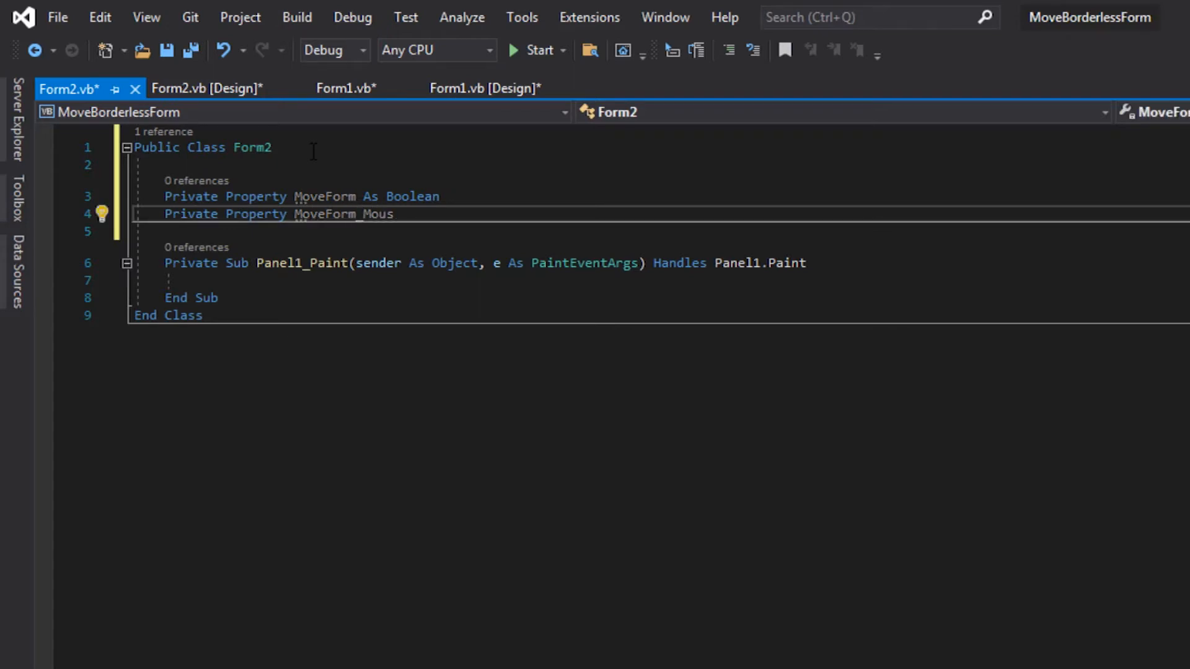
text(ePosition)
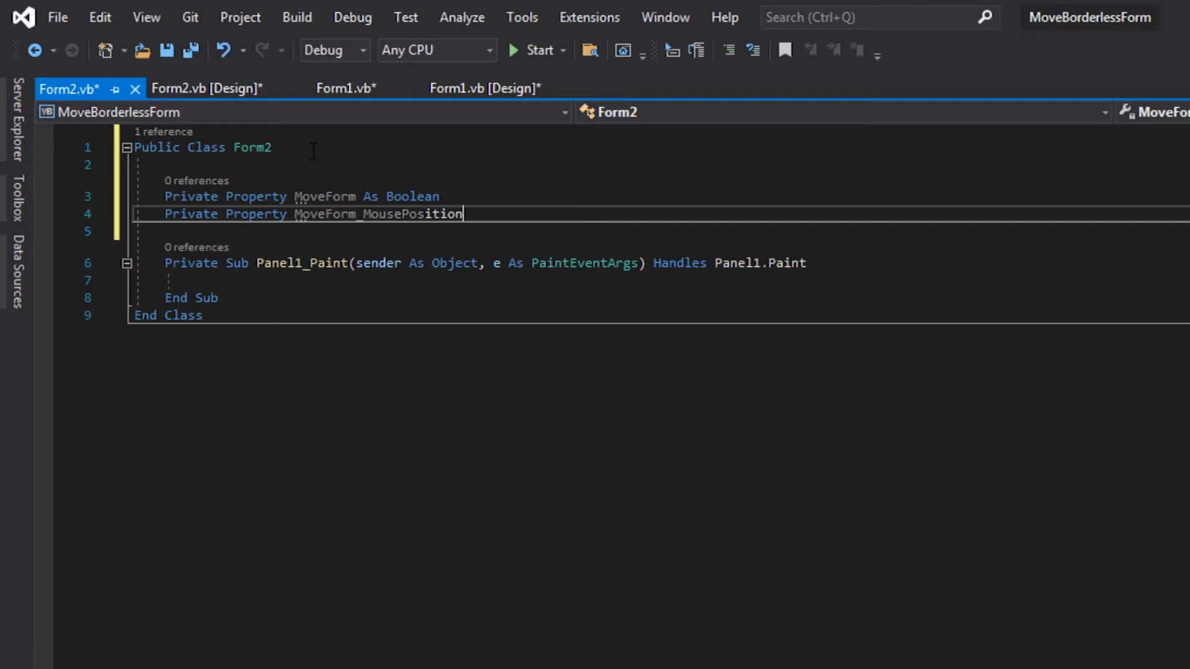
text(As Point)
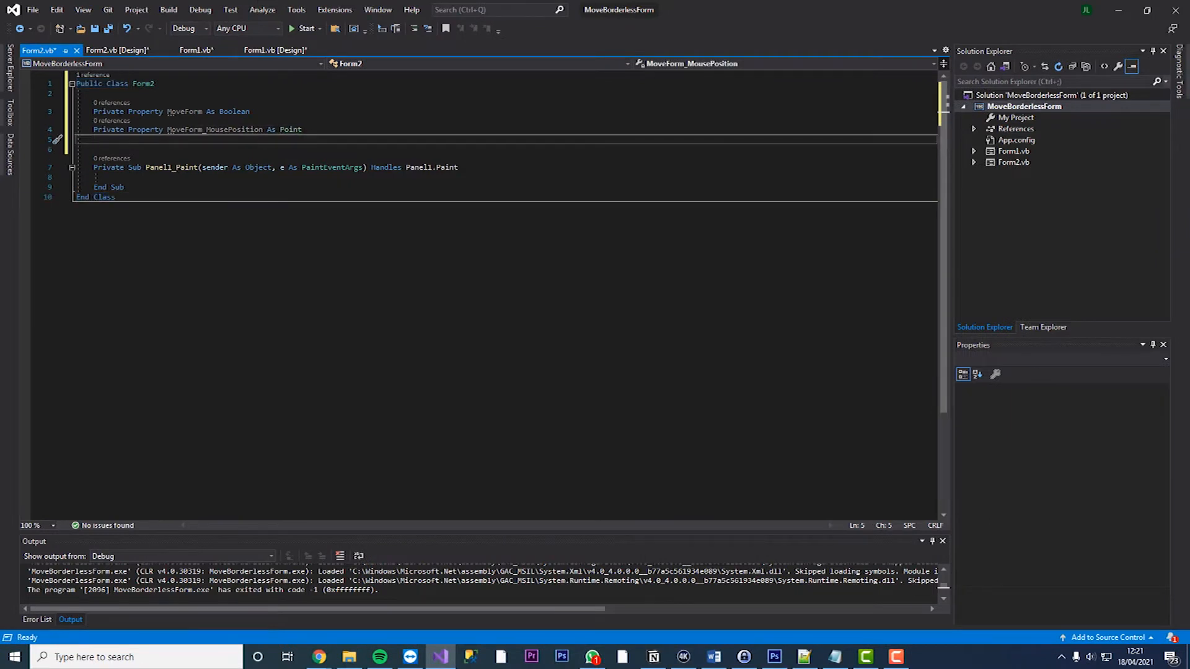
- Generate an empty Panel1_MouseDown handler from the object and event dropdowns
click(115, 49)
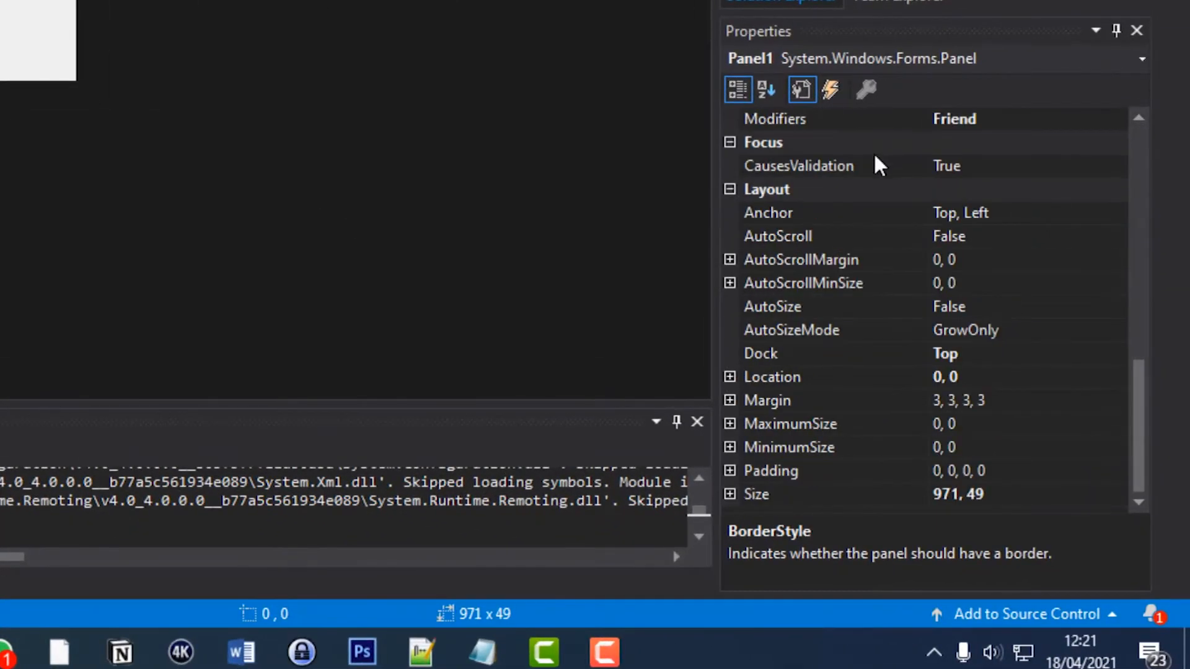
click(829, 89)
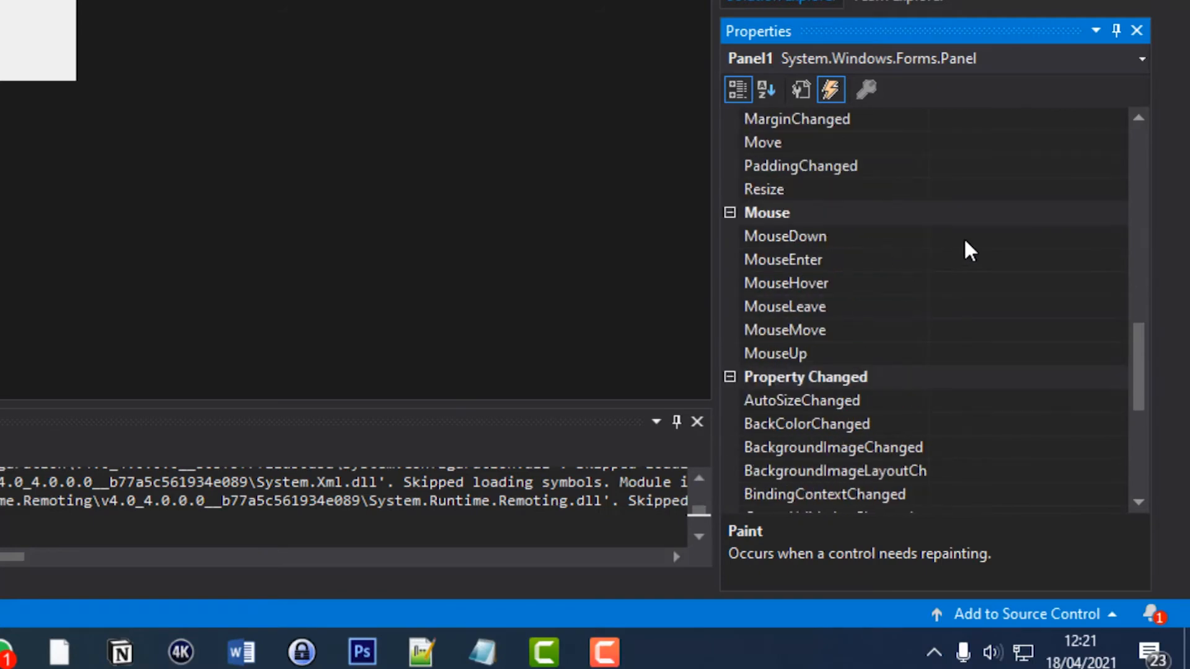
click(786, 236)
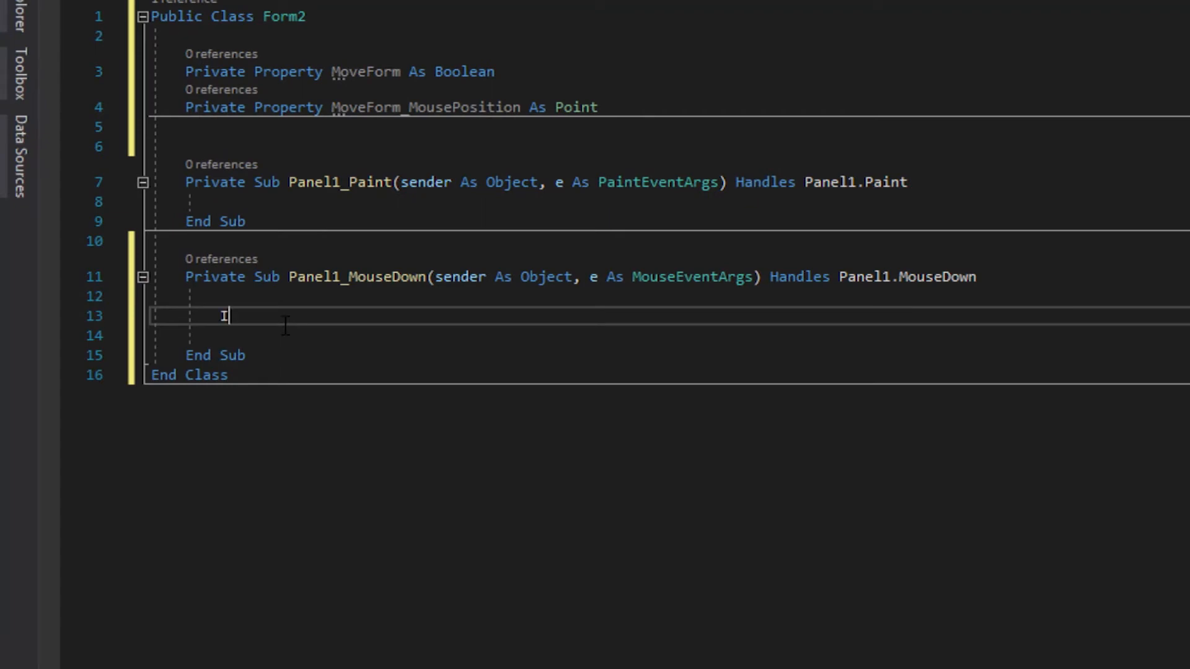
- On left button, set MoveForm, Me.Cursor = Cursors.Default and MoveForm_MousePosition = e.Location; generate Panel1_MouseUp
text(If e.Button)
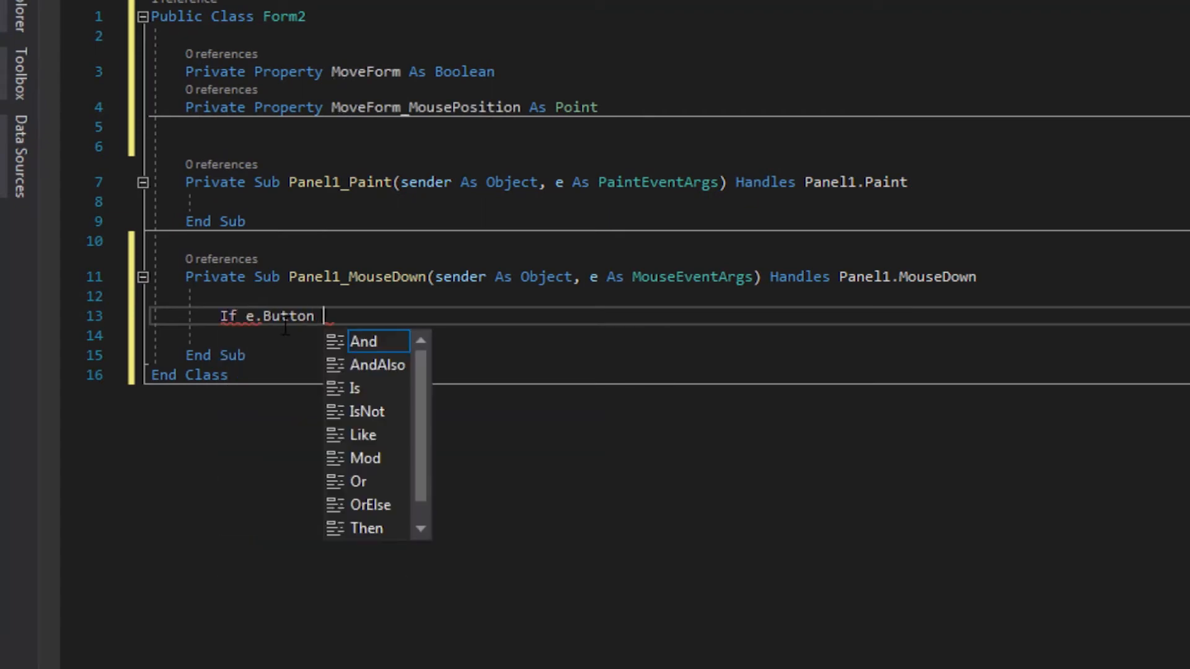
text(= mousebuttons.Left Then)
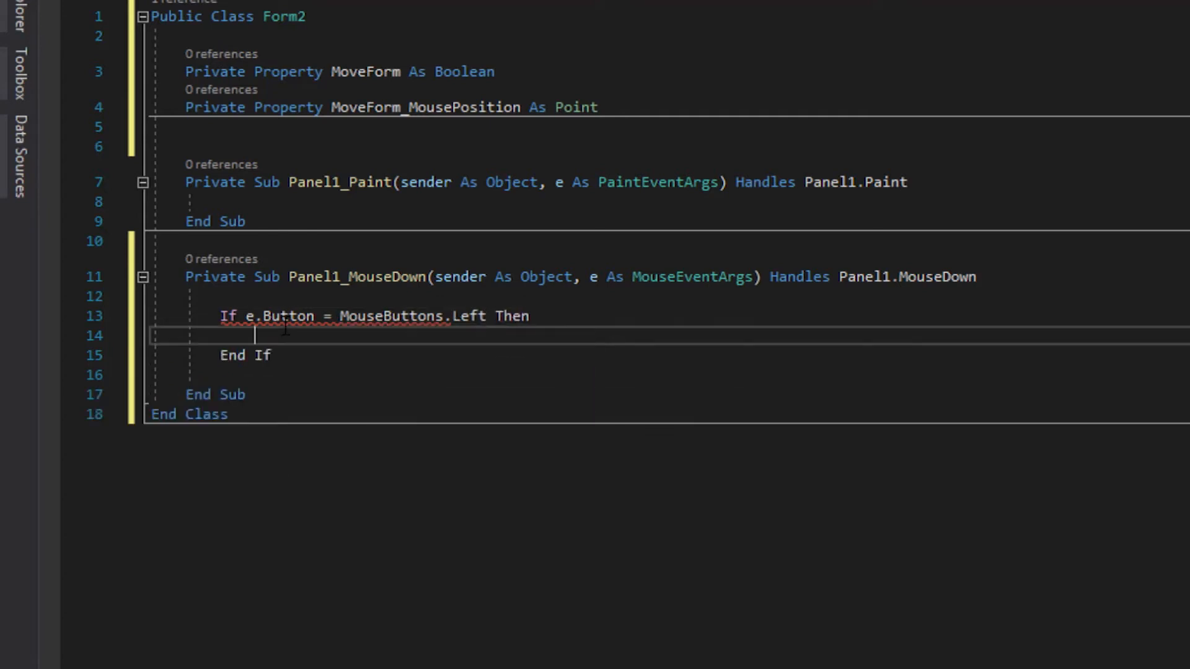
text(movefor)
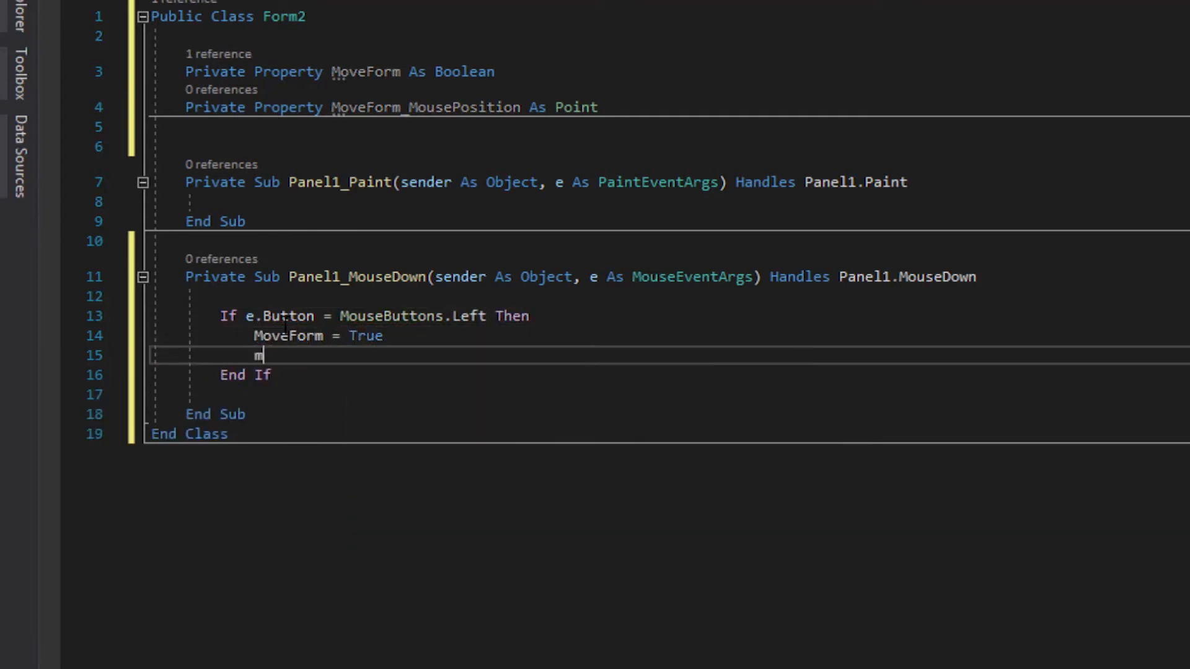
text(e.cursor)
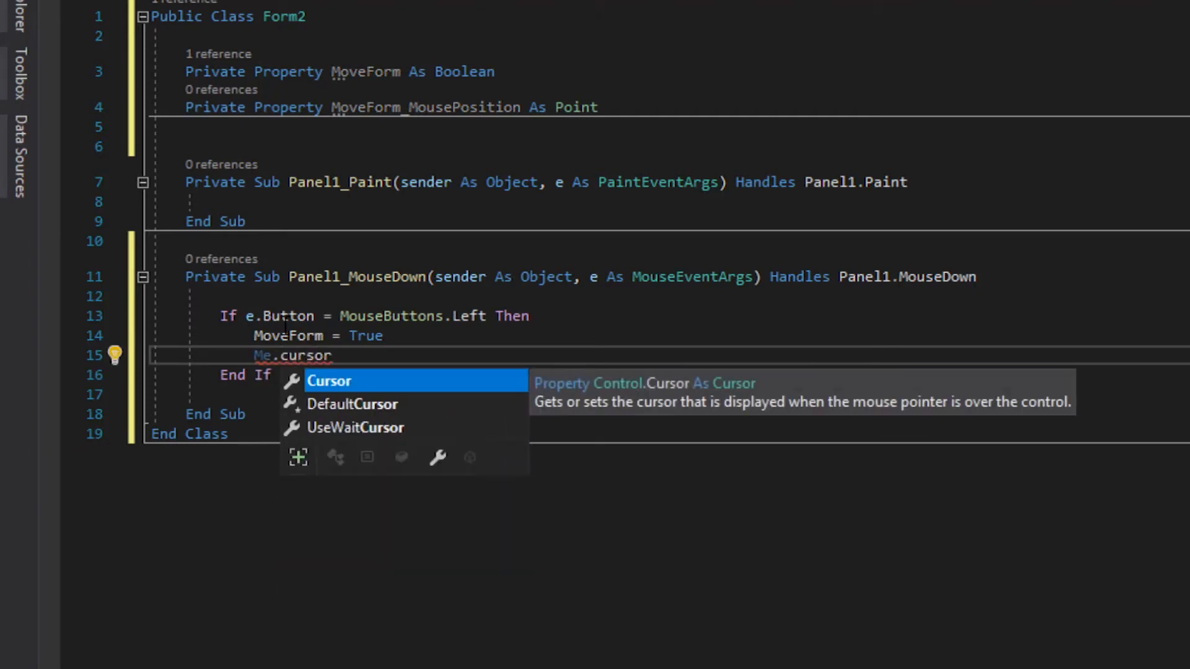
text(= cursors.Default)
text(m)
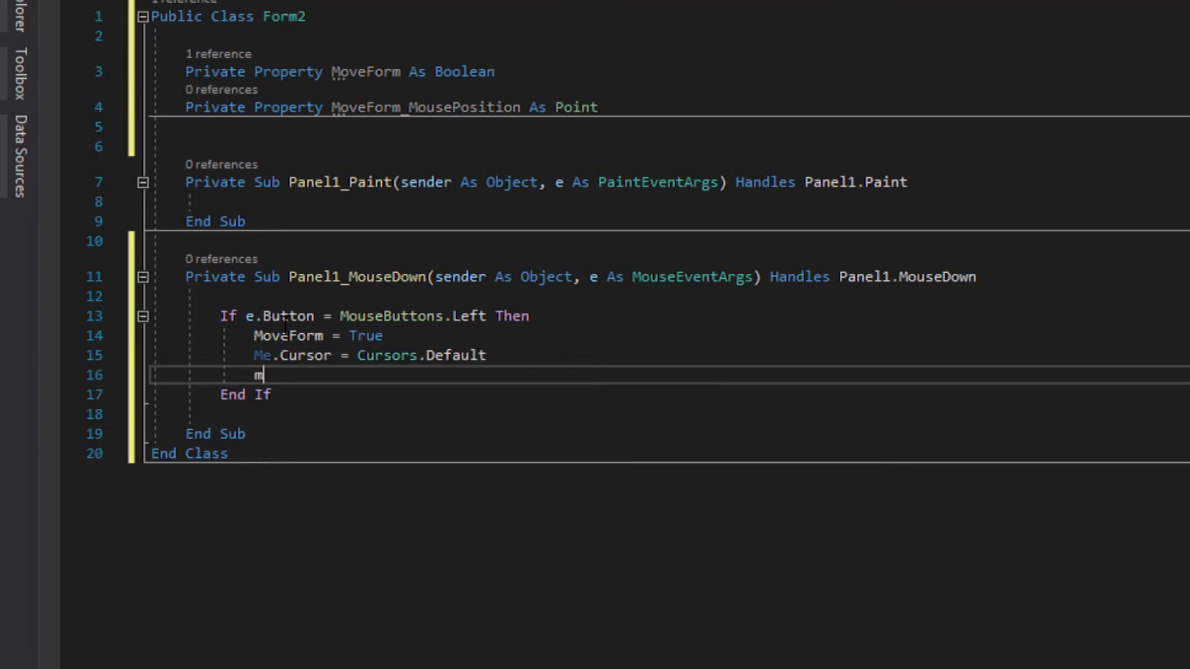
text(oveForm_MousePosition)
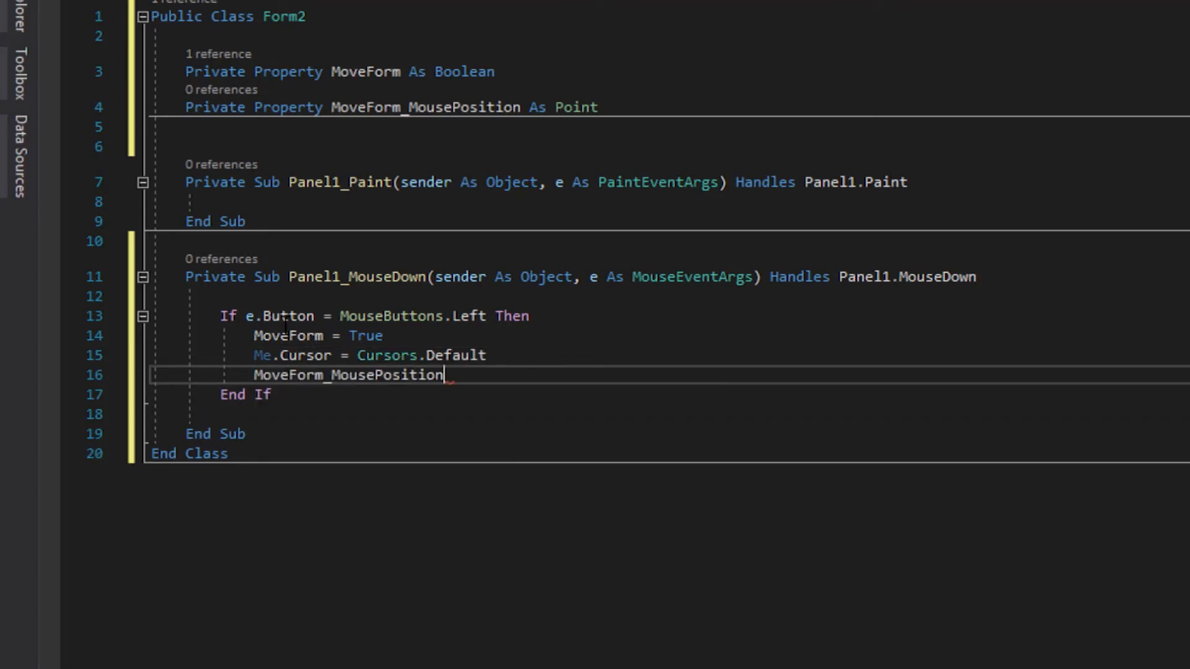
text(= e)
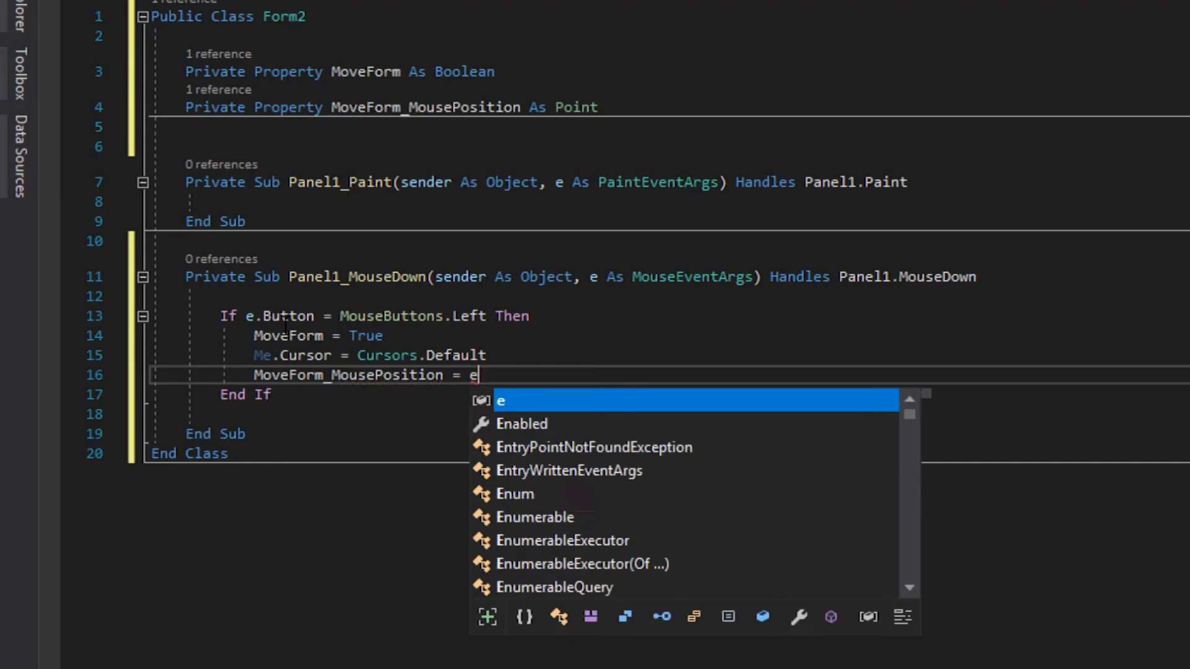
text(.Location)
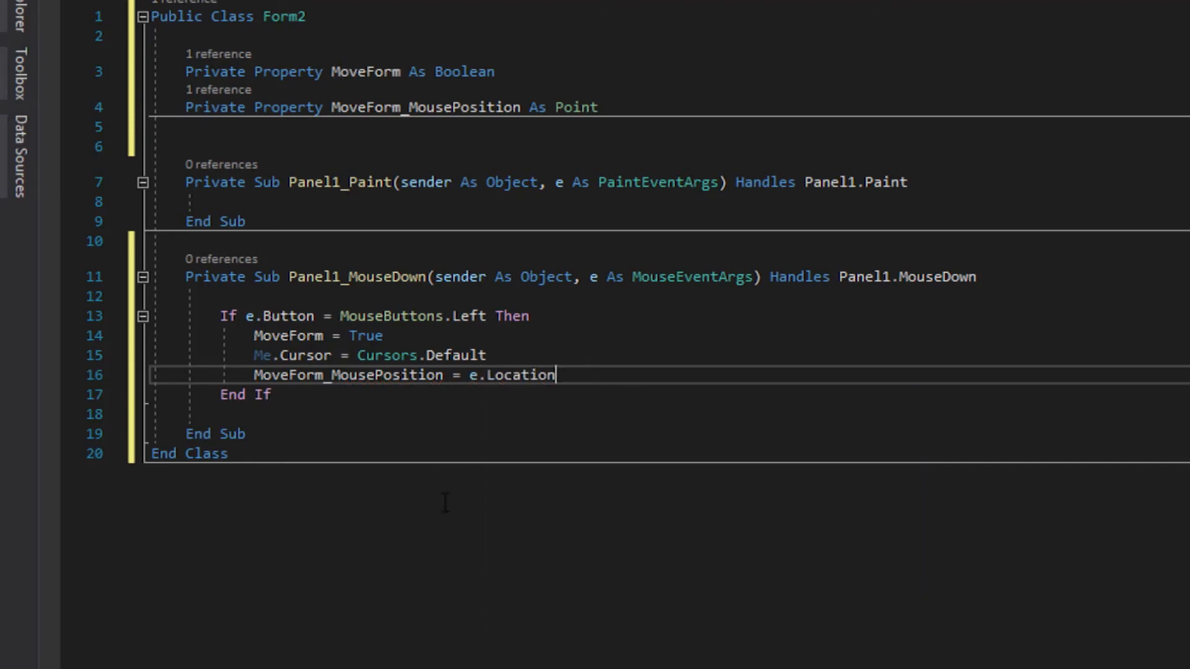
click(118, 49)
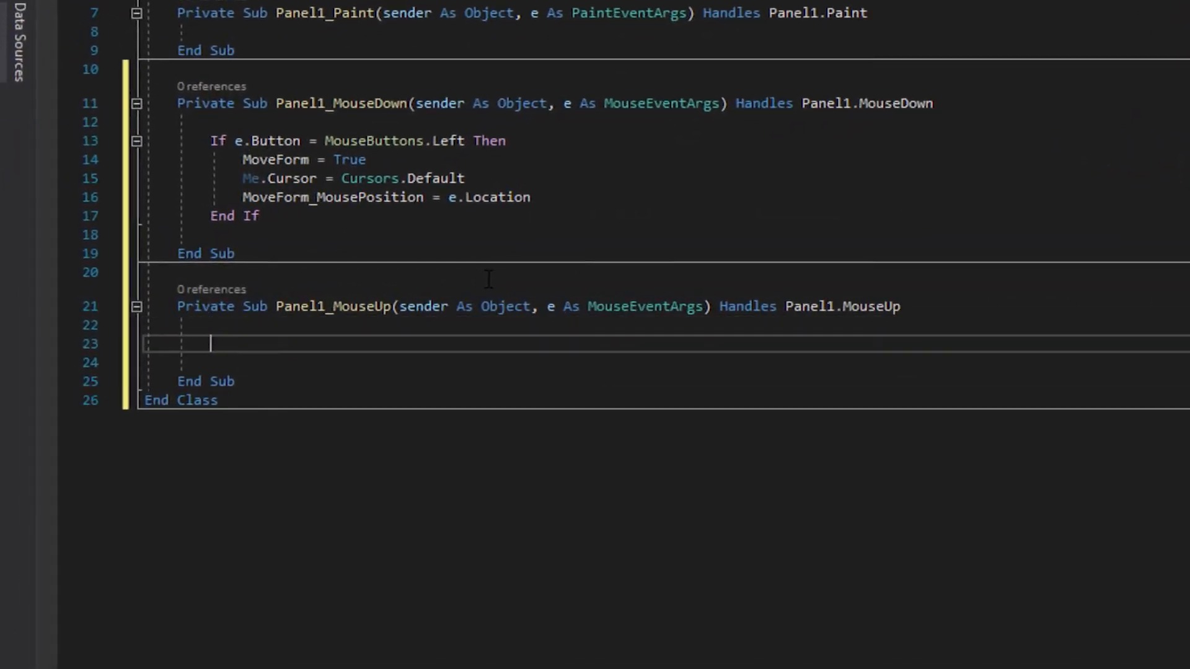
- On left release, set MoveForm = False and restore Cursors.Default; generate Panel1_MouseMove
text(If e.b)
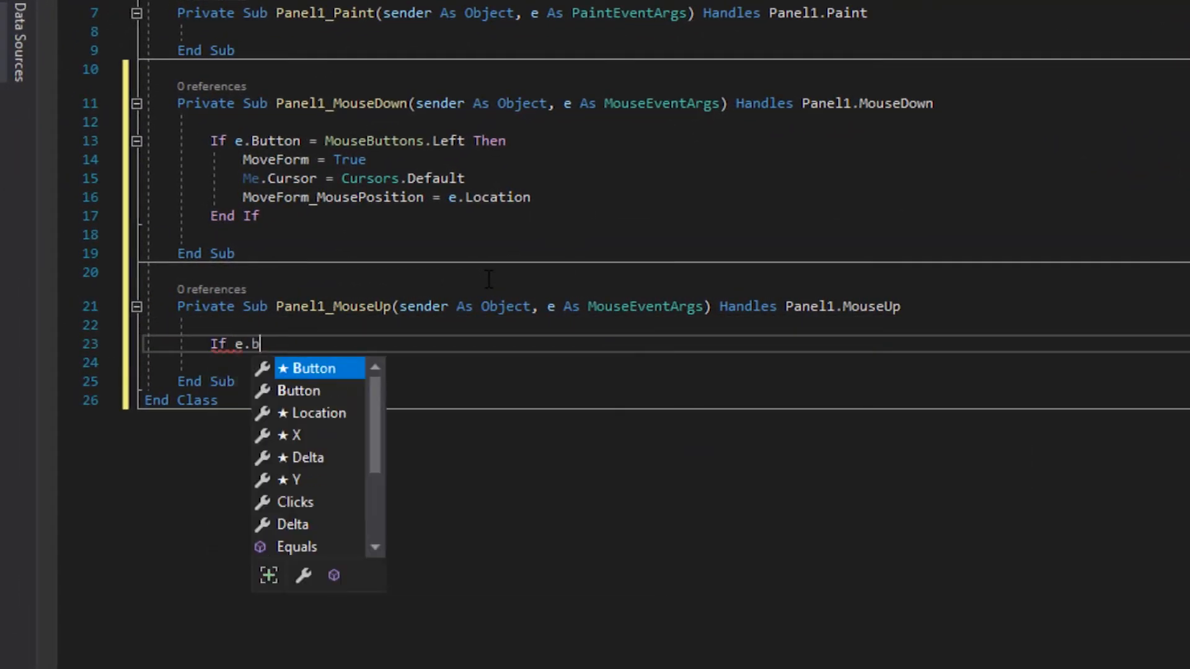
text(Button = mouseButtons.Left Then)
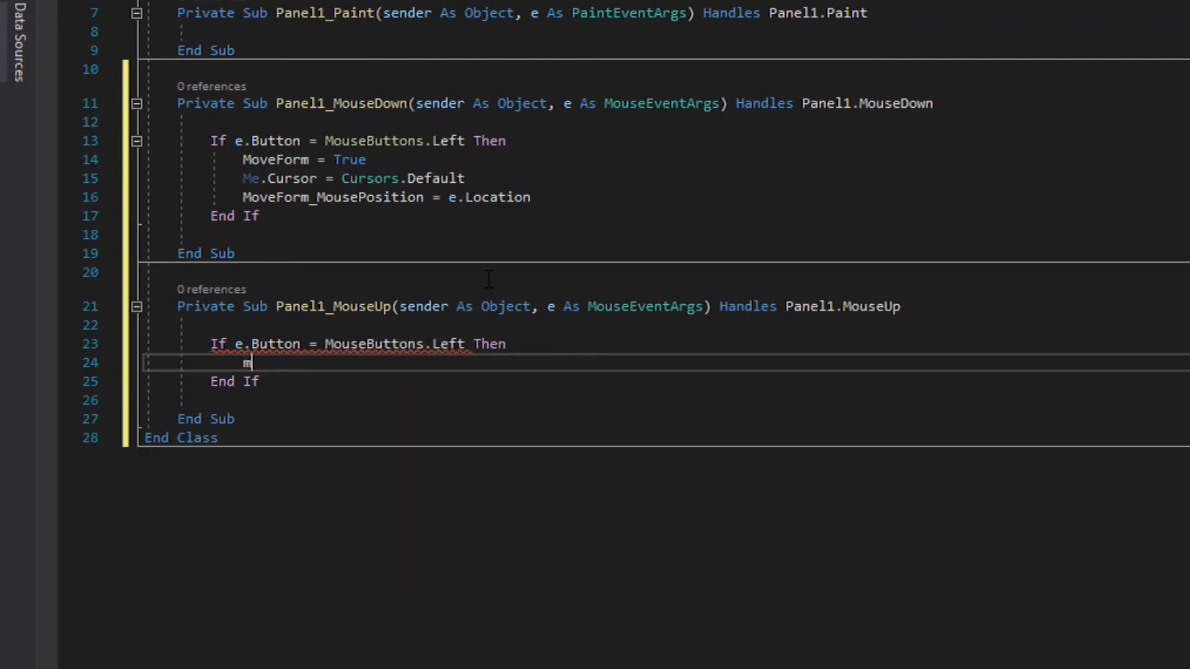
text(oveForm = false)
text(Me.Cursor = Cursors.Default)
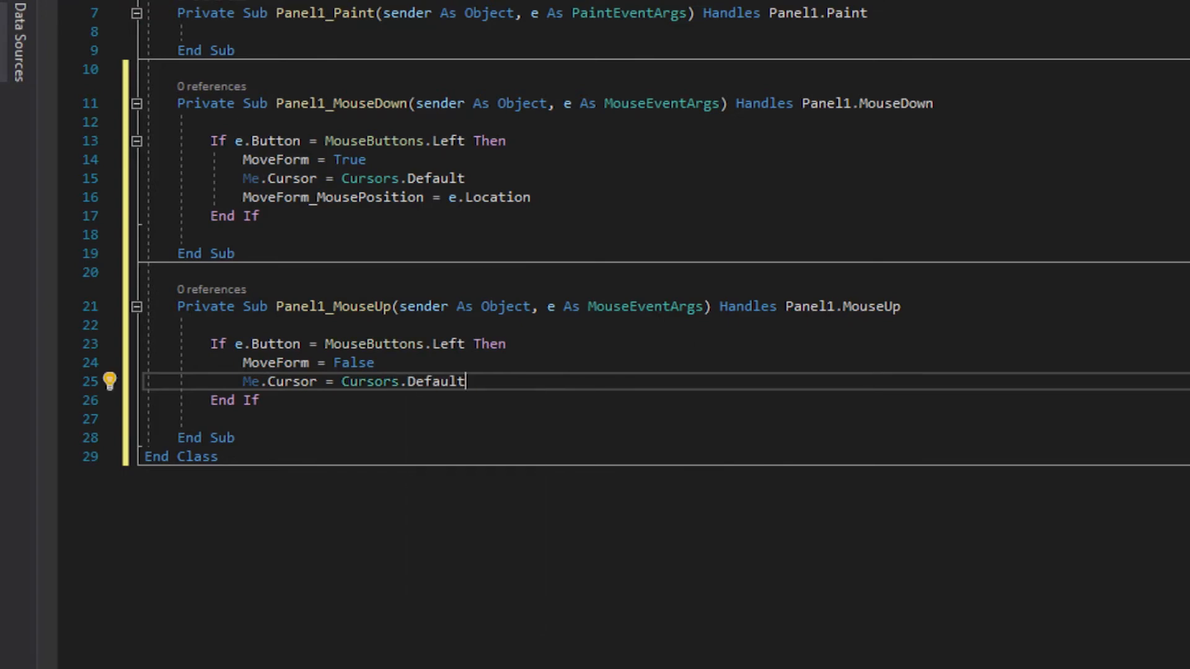
click(118, 49)
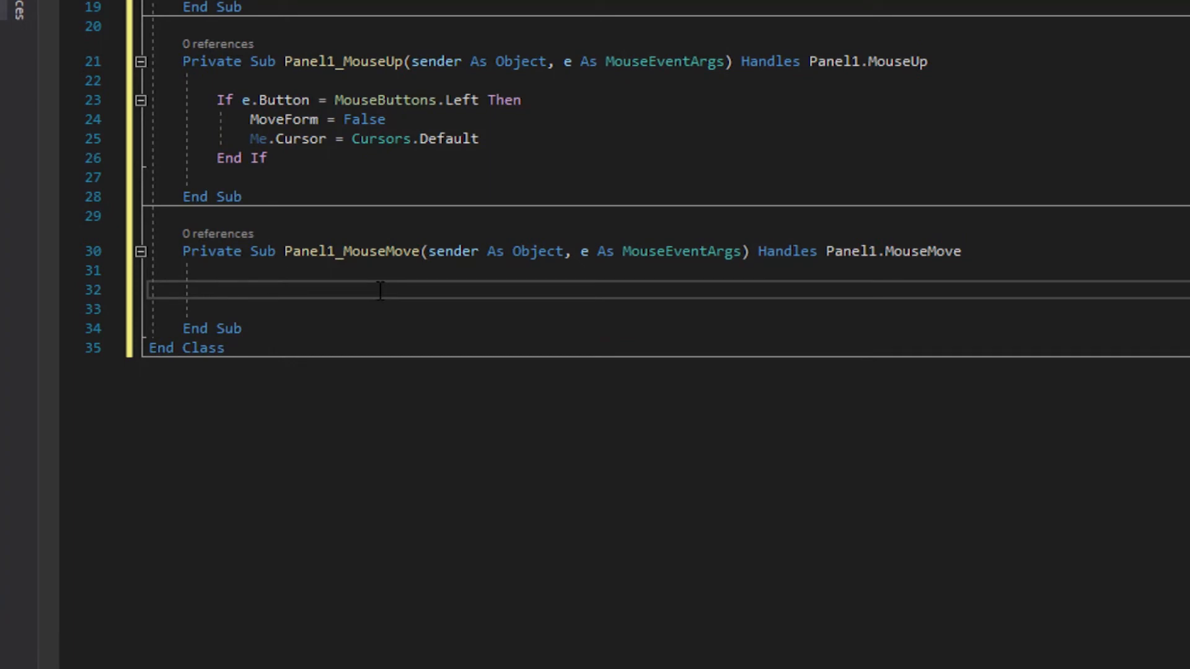
- If MoveForm, set Me.Location = Me.Location + (e.Location - MoveForm_MousePosition)
text(If MoveForm)
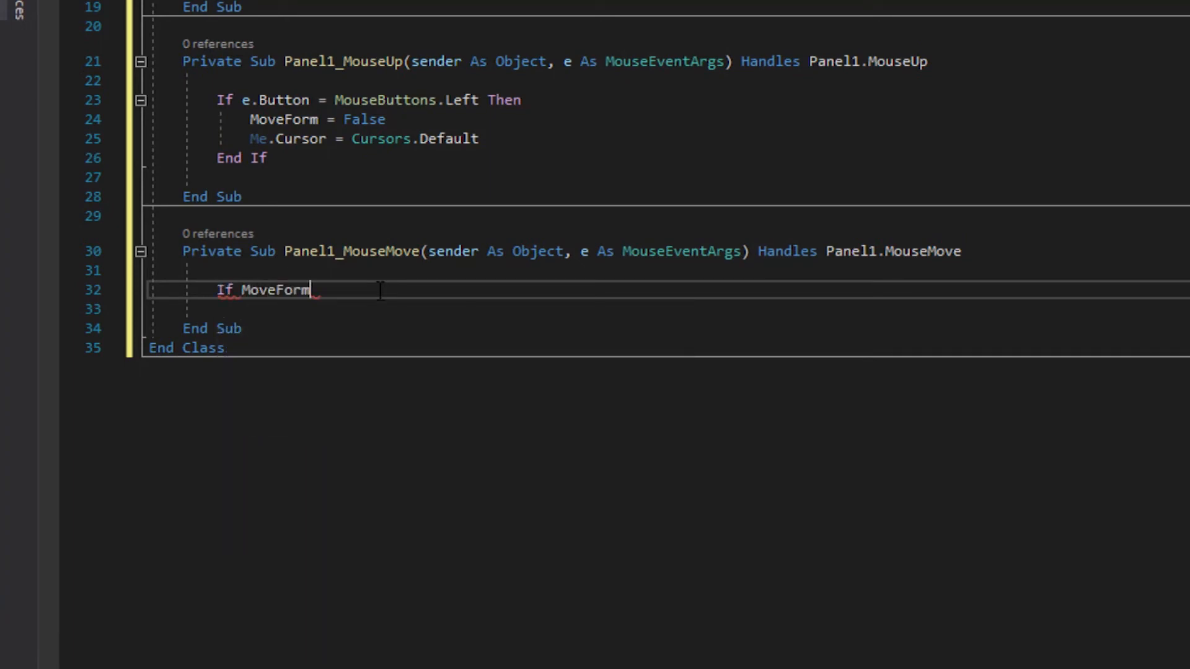
text(Then)
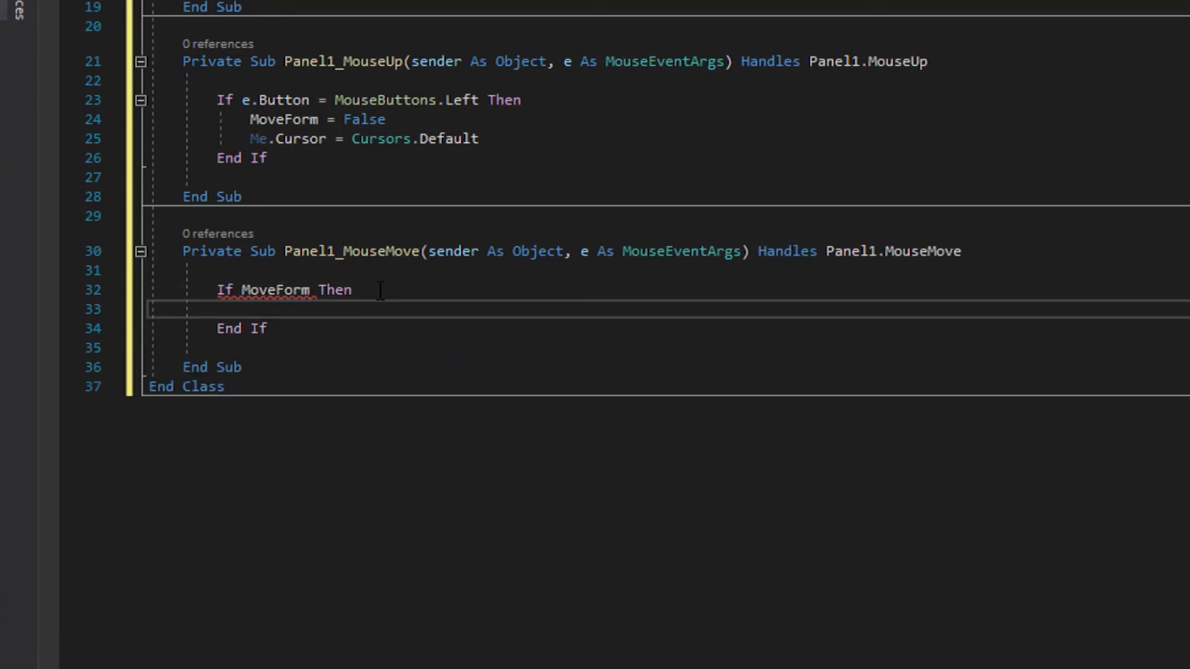
text(Me.Location = Me.Location +)
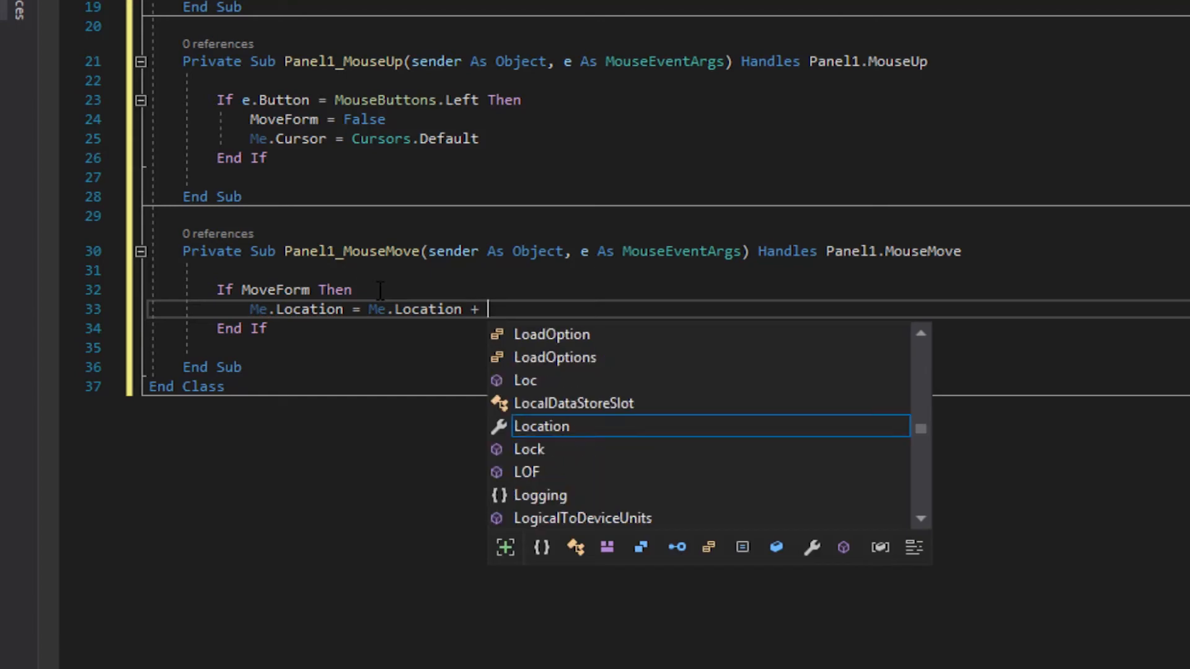
text((e.location - m)
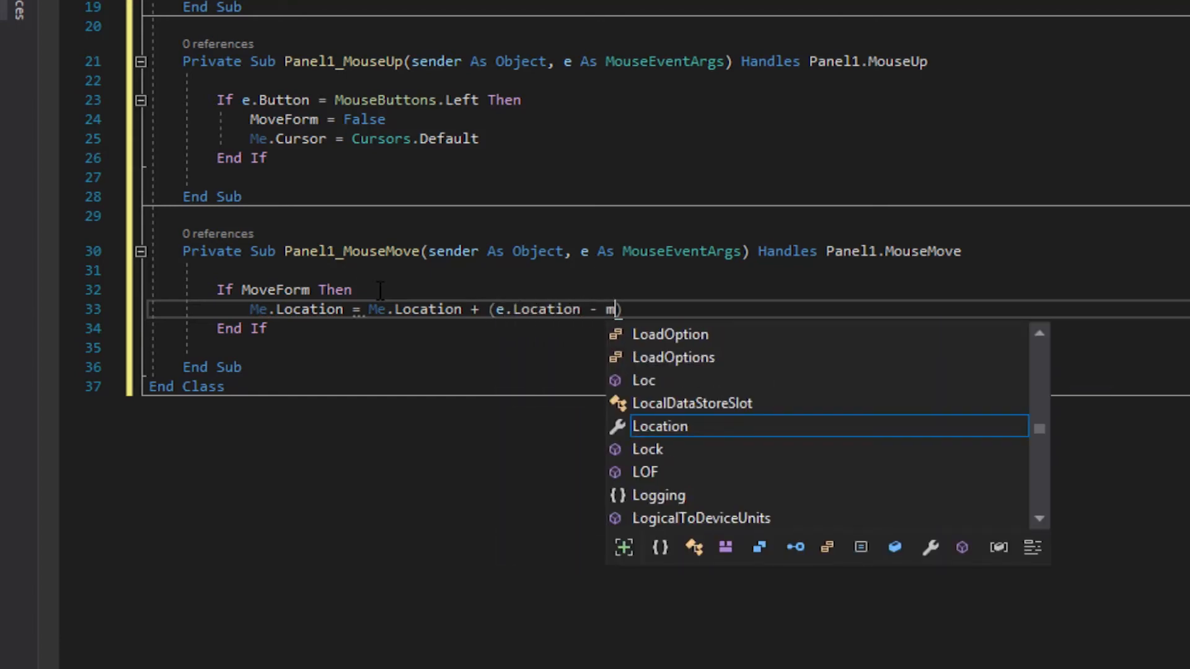
text(MoveForm_MousePosition)
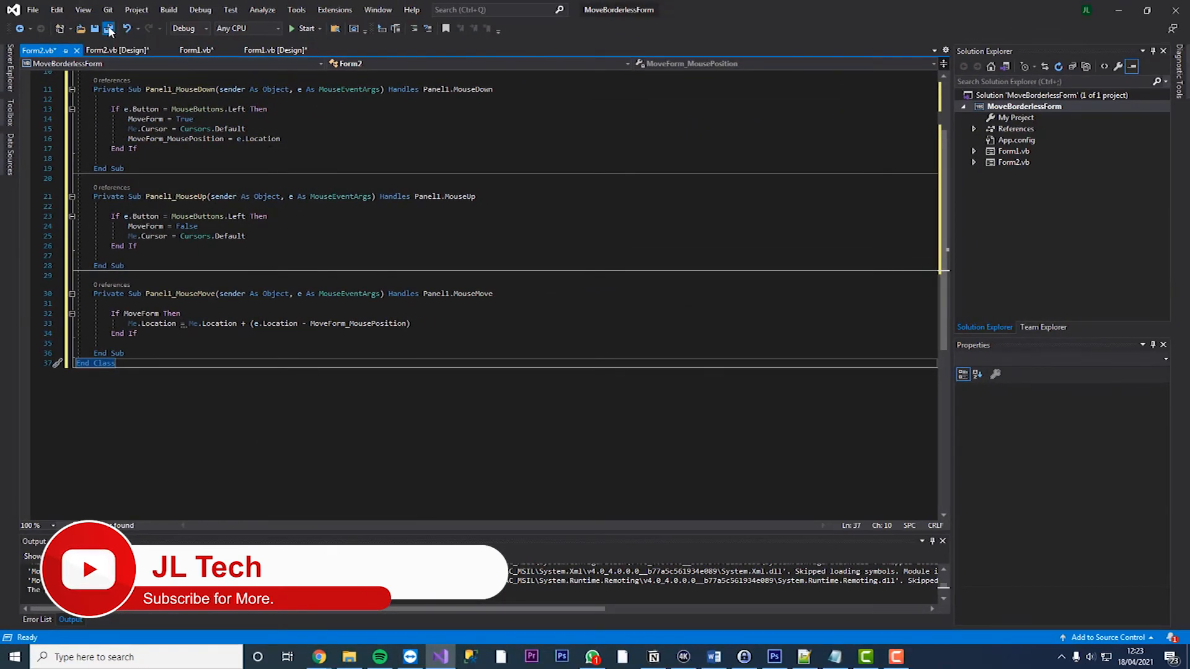
- Save All, then build and run to drag the borderless Form2 by its top panel
click(305, 29)
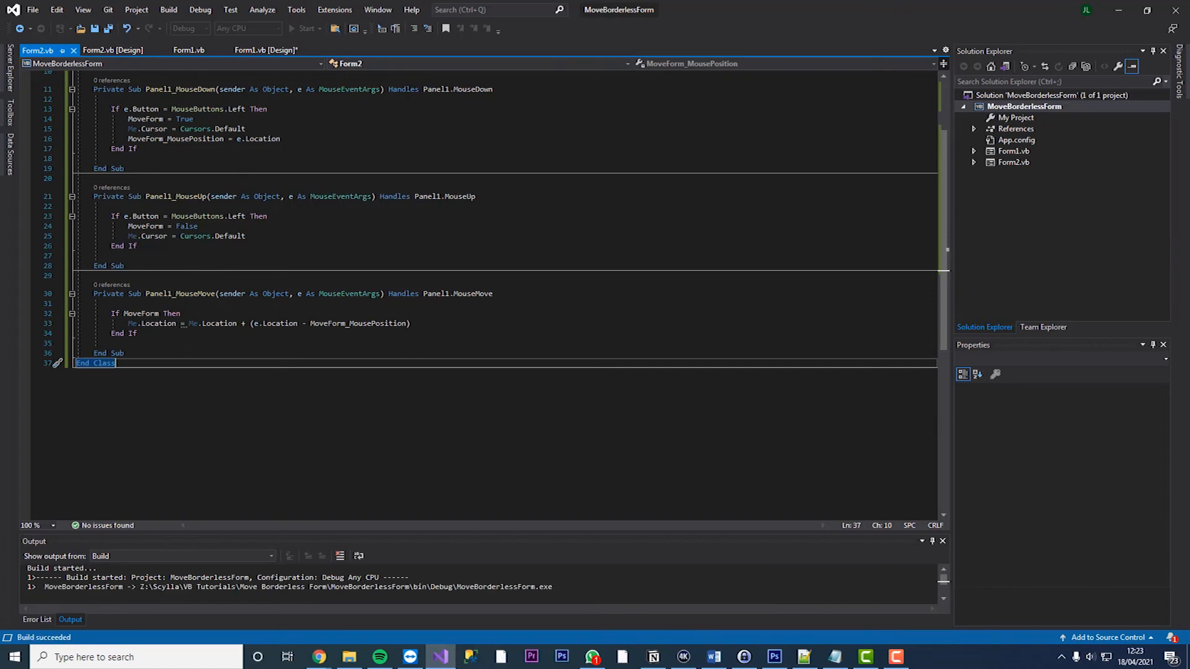
click(305, 28)
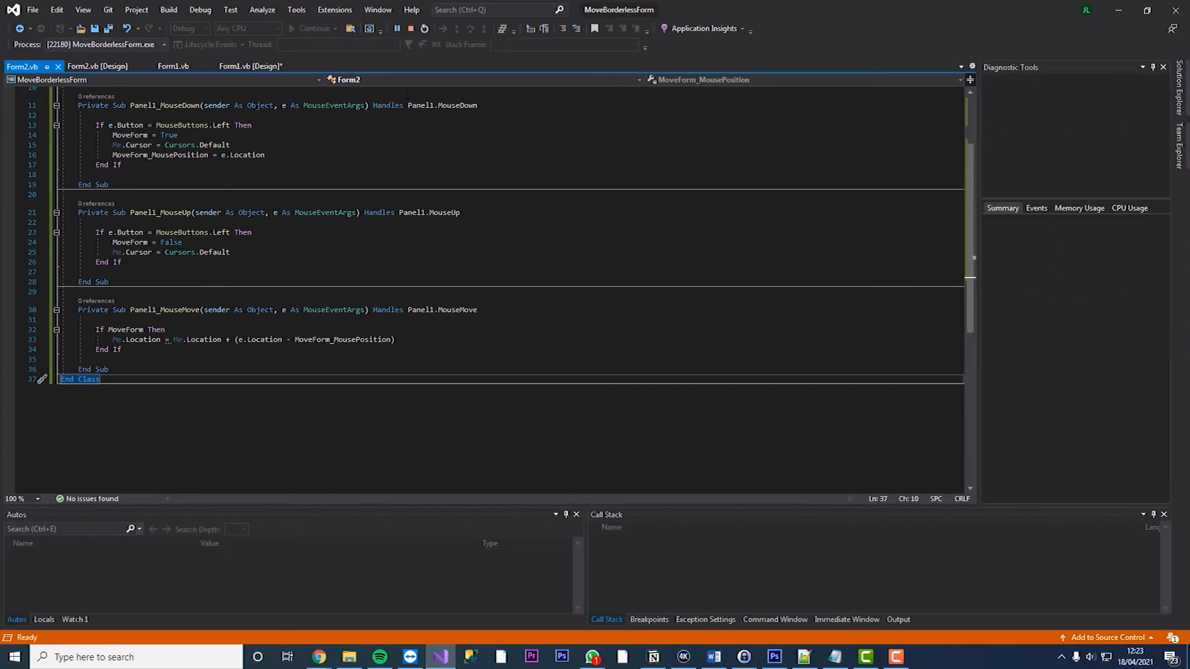
click(313, 29)
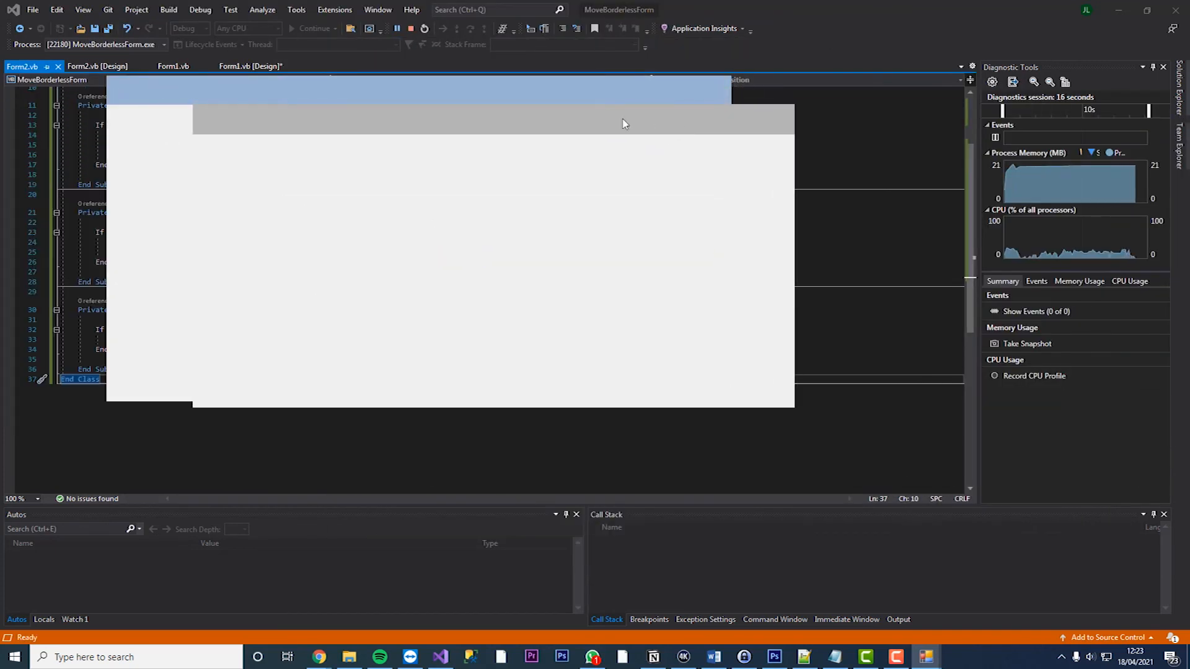
mouse_move(410, 32)
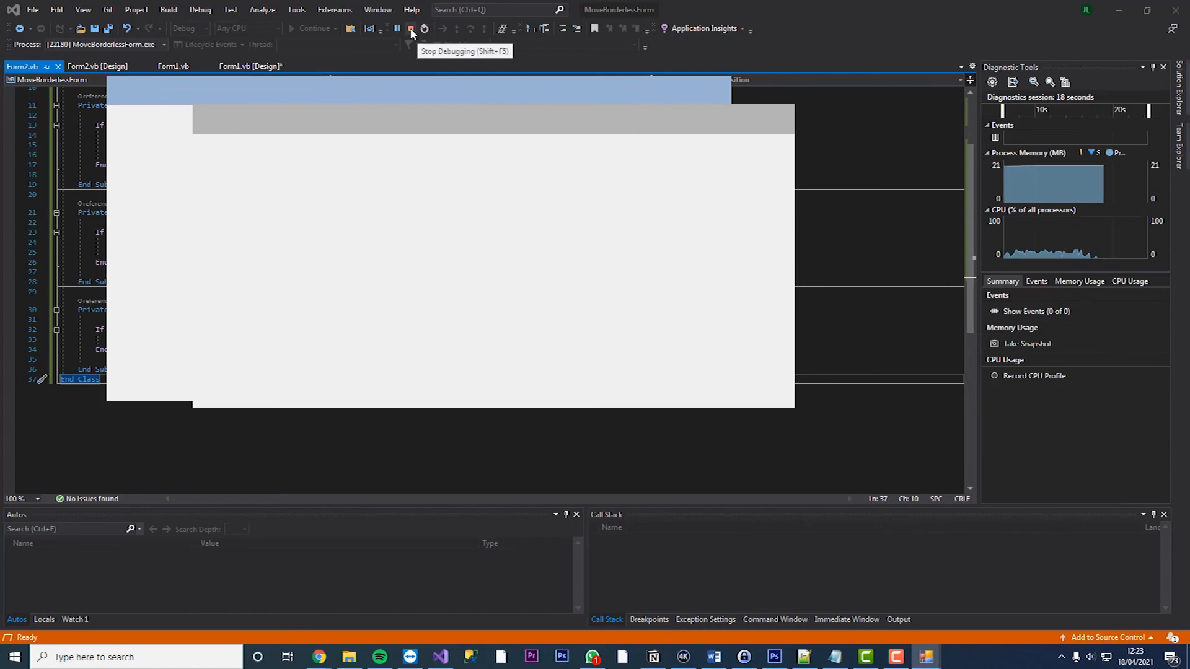